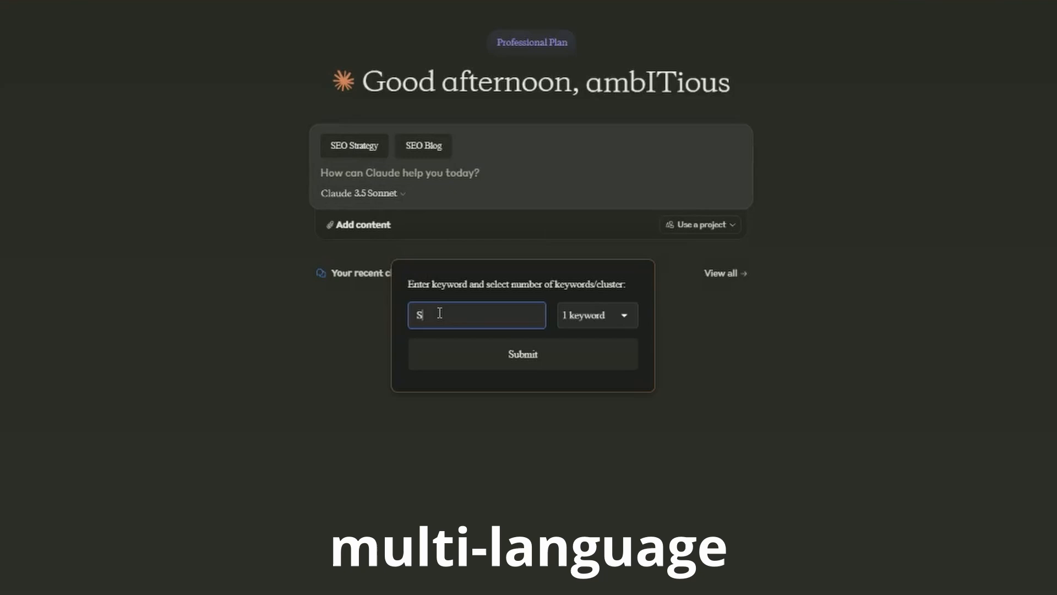
Click into the AI SEO Assistant keyword field to begin entering a keyword
left_click(522, 355)
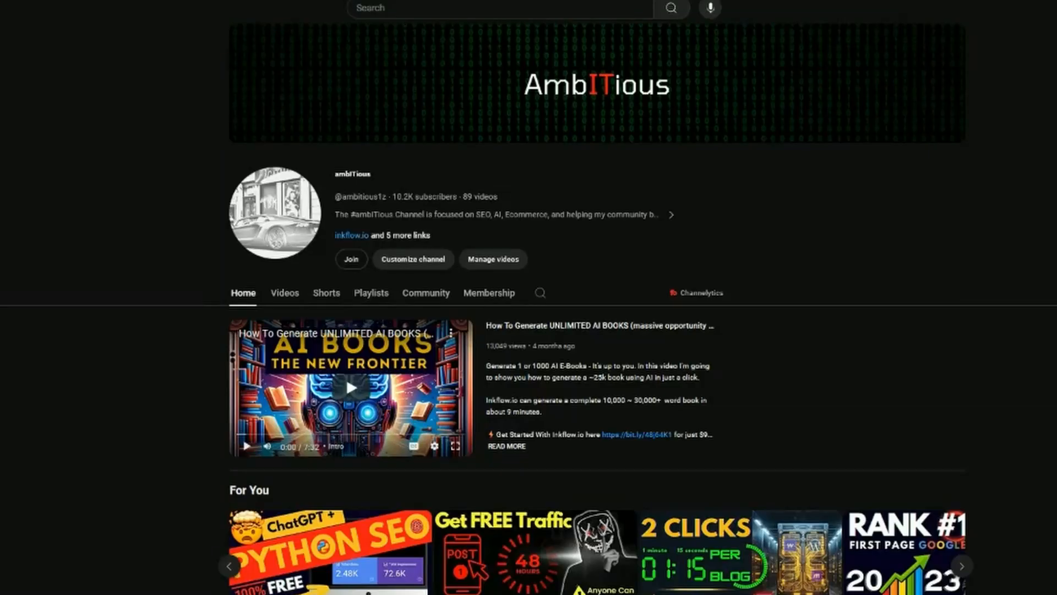
Scroll the YouTube channel page and go to the Chrome Web Store home page
scroll("down", 3)
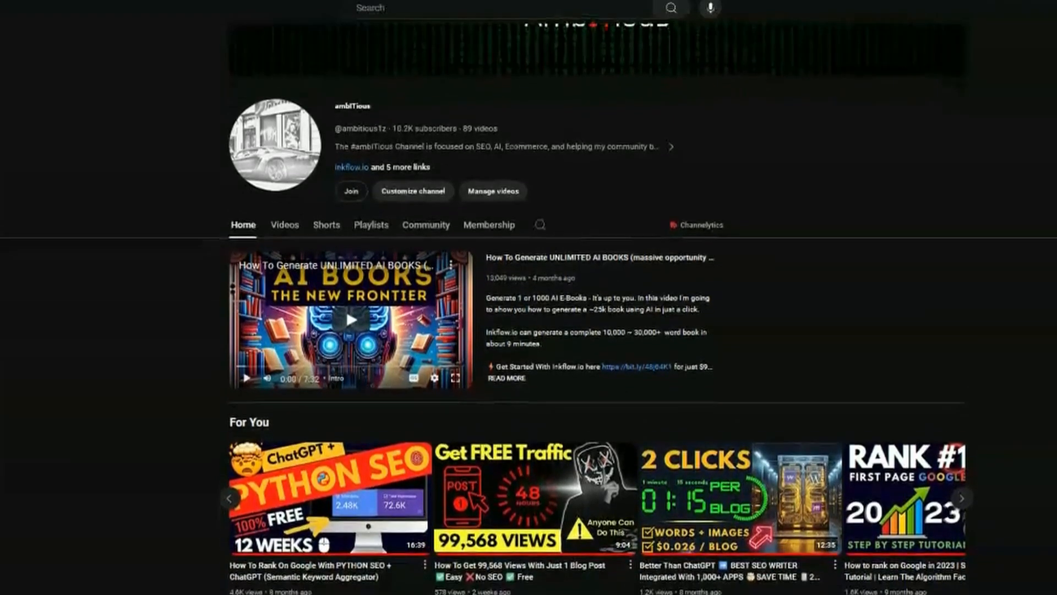
scroll("down", 3)
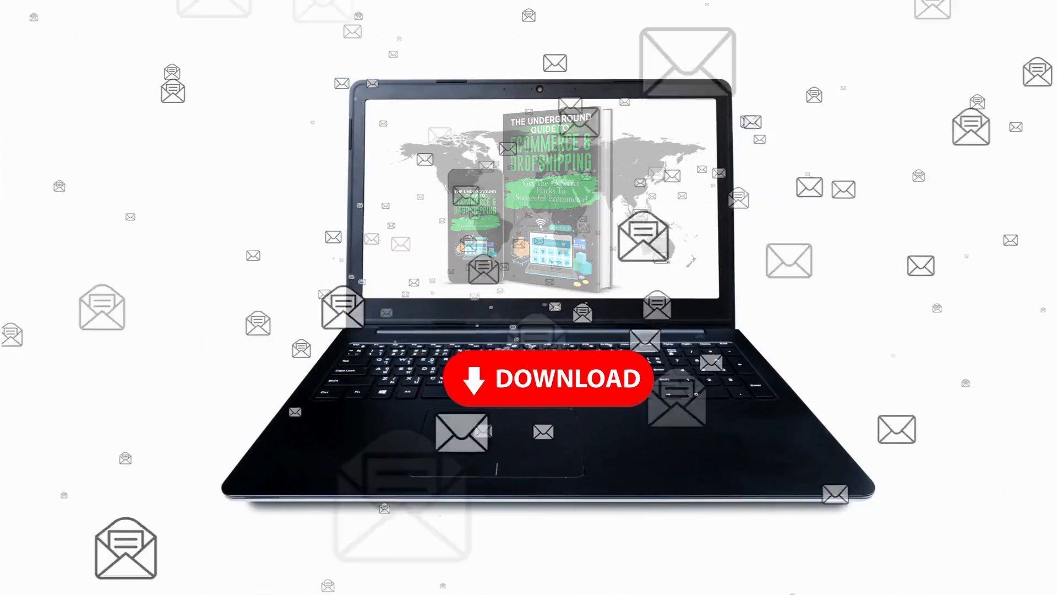
left_click(548, 378)
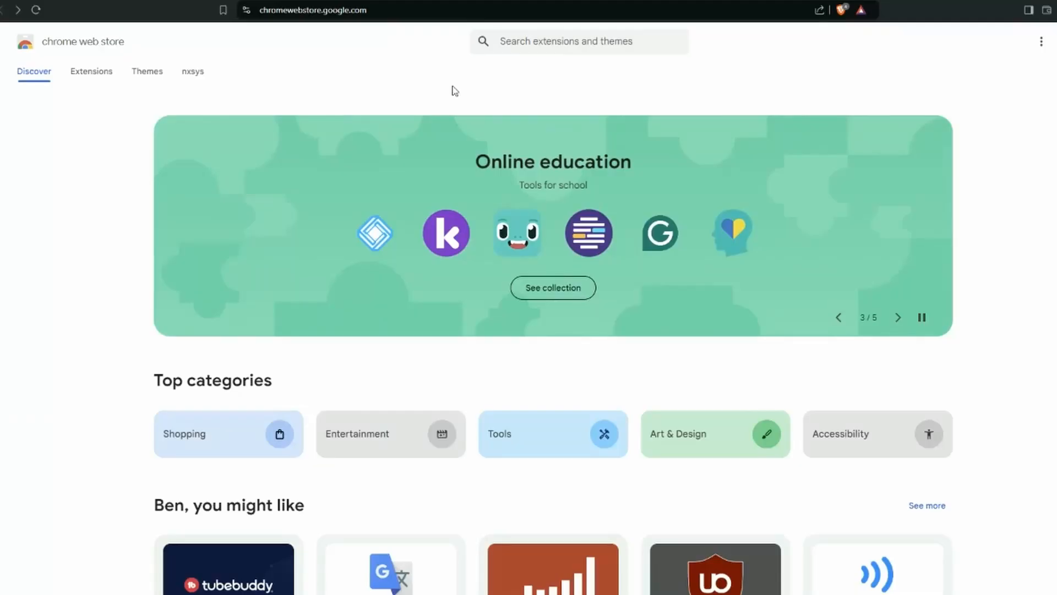
Search the store for 'ai seo' and add the AI SEO Assistant extension to Brave
left_click(579, 42)
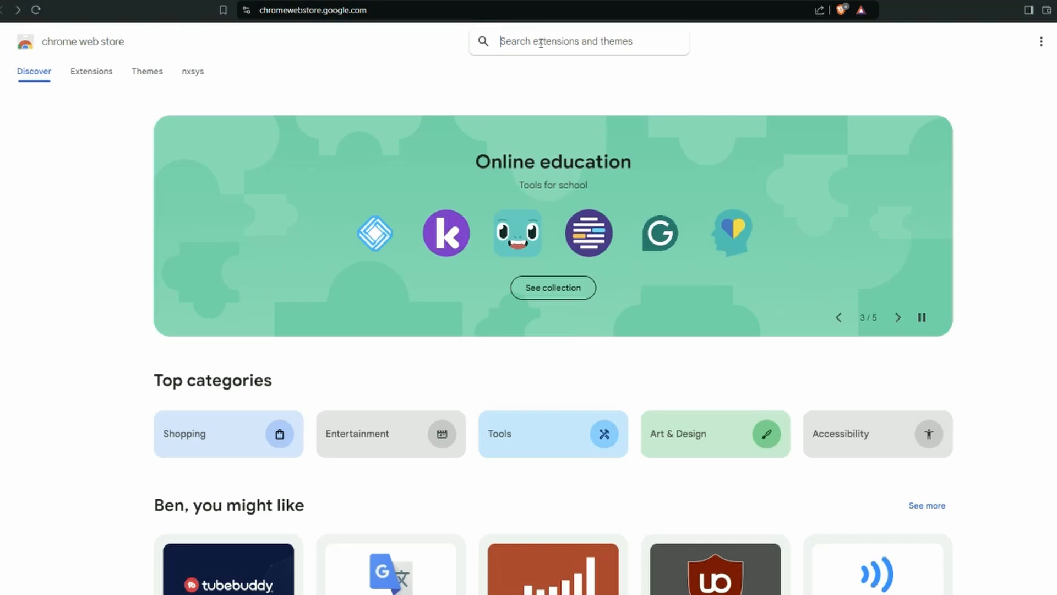
type("ai seo")
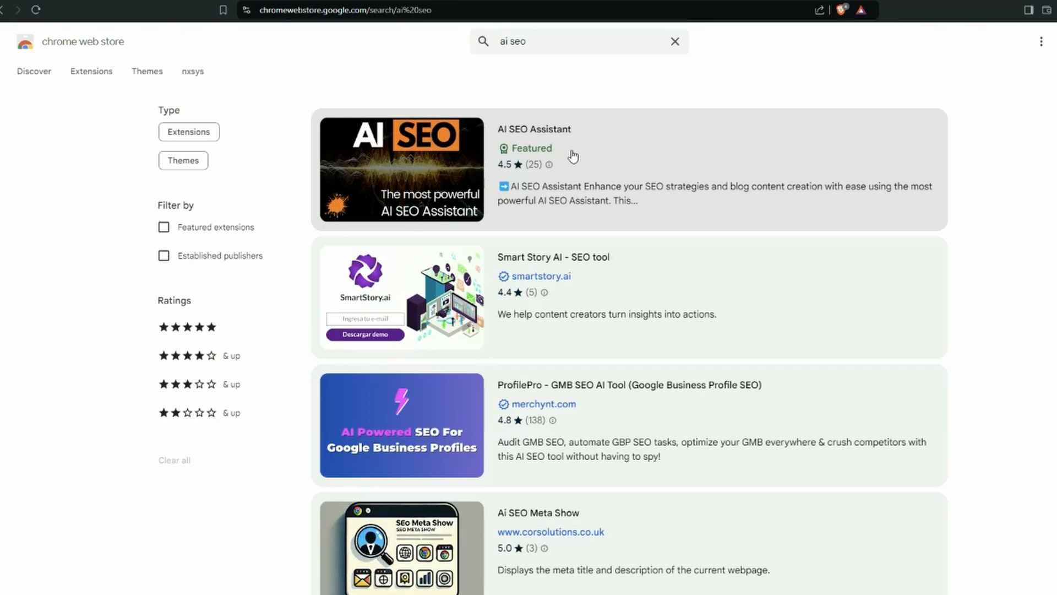
mouse_move(445, 162)
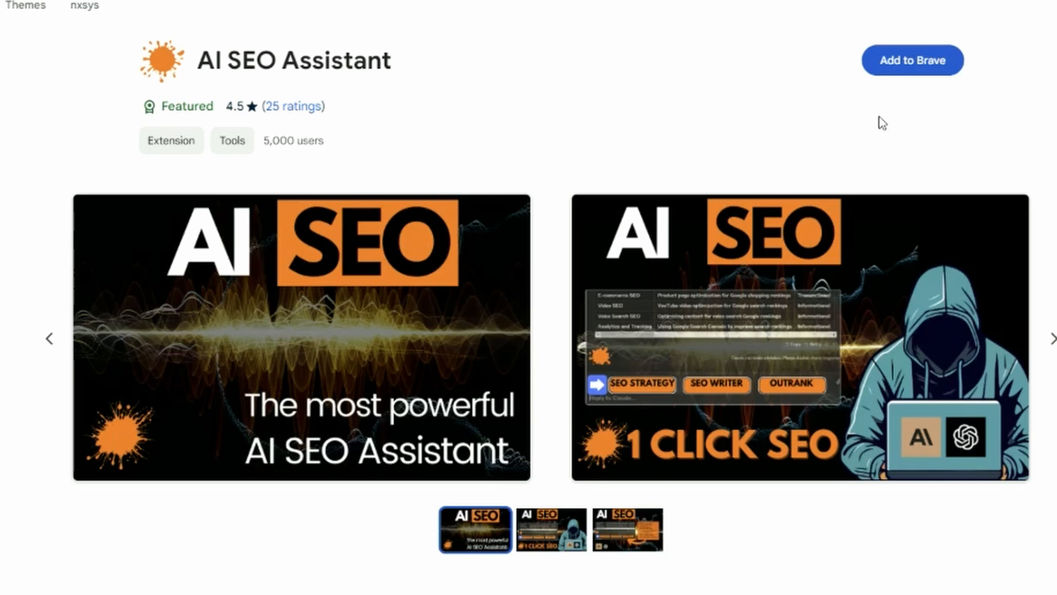
left_click(913, 60)
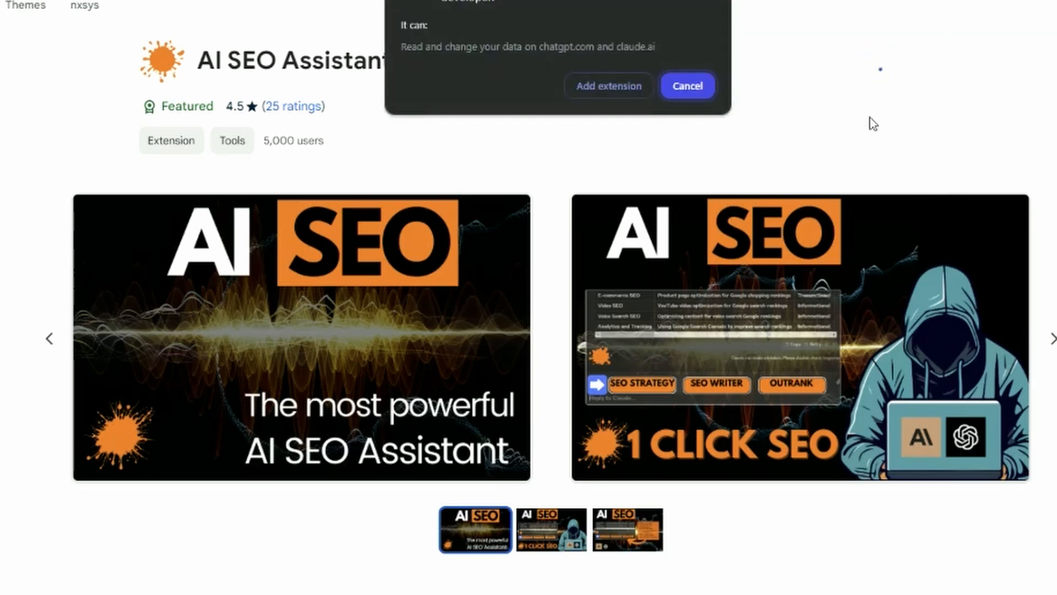
mouse_move(705, 164)
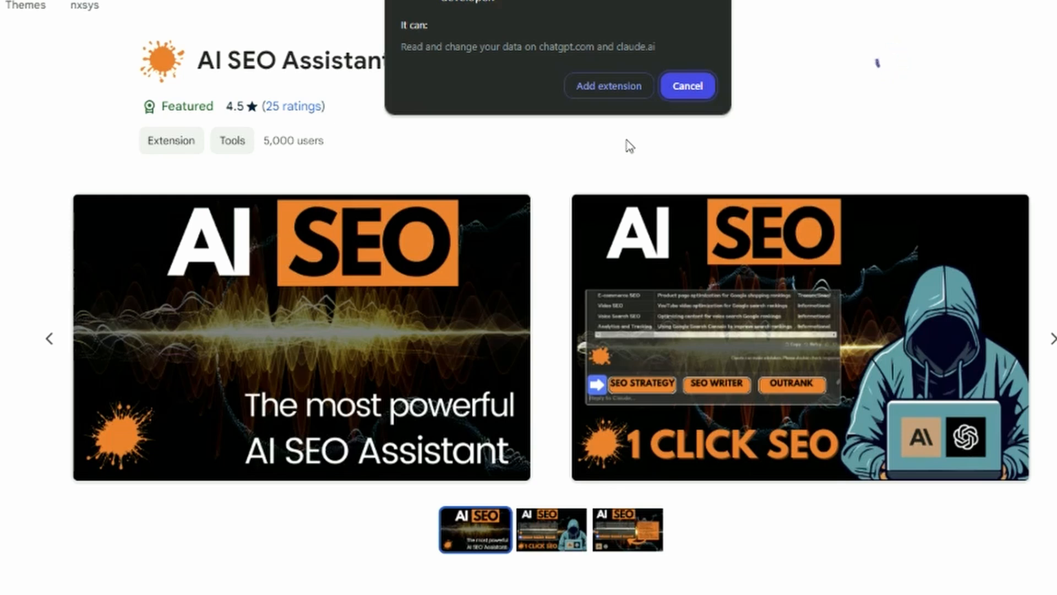
left_click(686, 86)
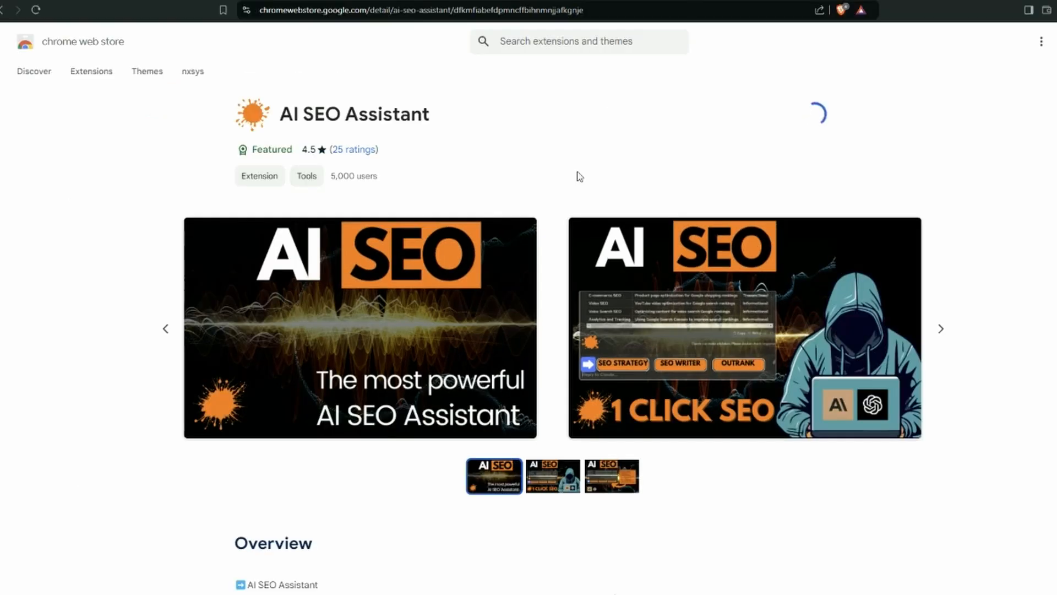
Pin AI SEO Assistant from the Extensions menu once installed
left_click(818, 113)
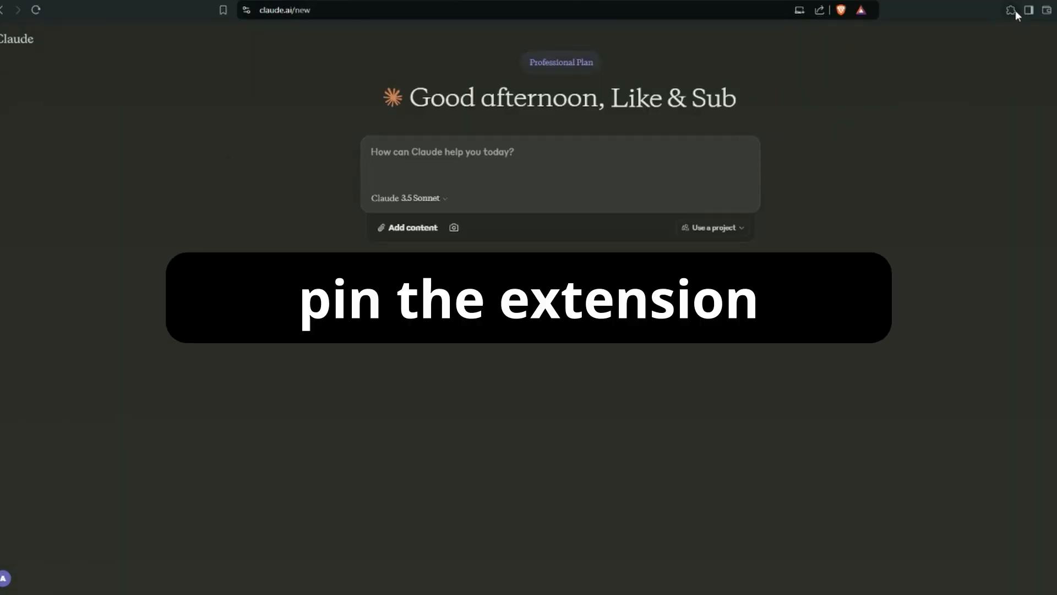
left_click(1011, 9)
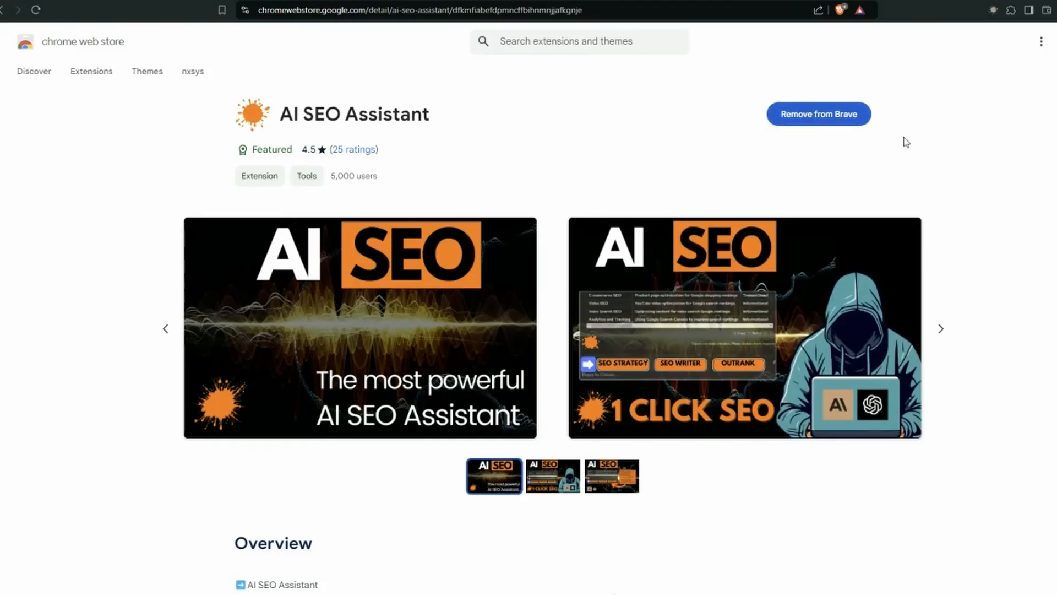
mouse_move(976, 80)
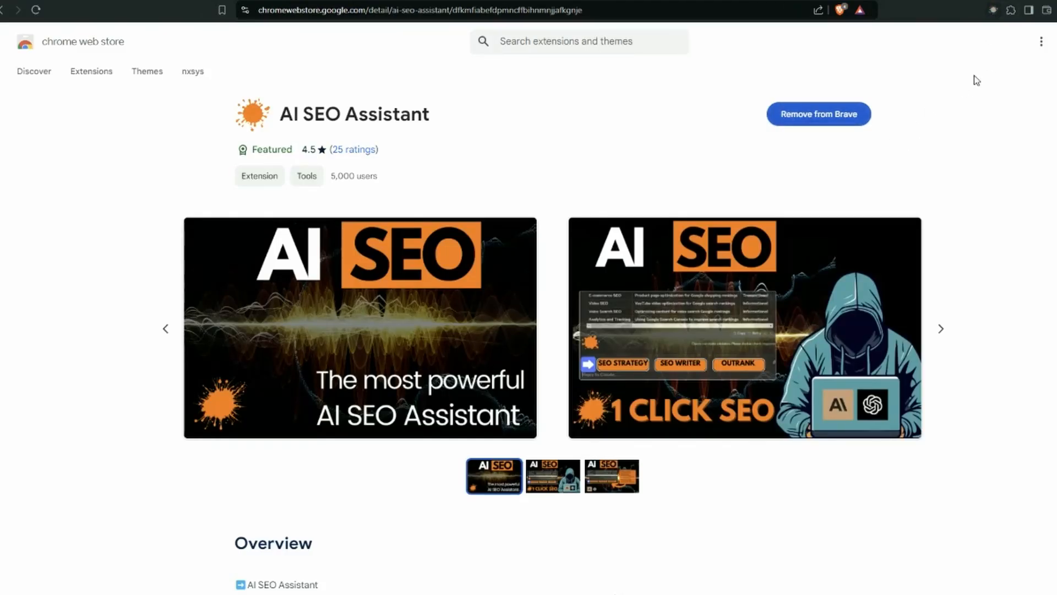
mouse_move(525, 88)
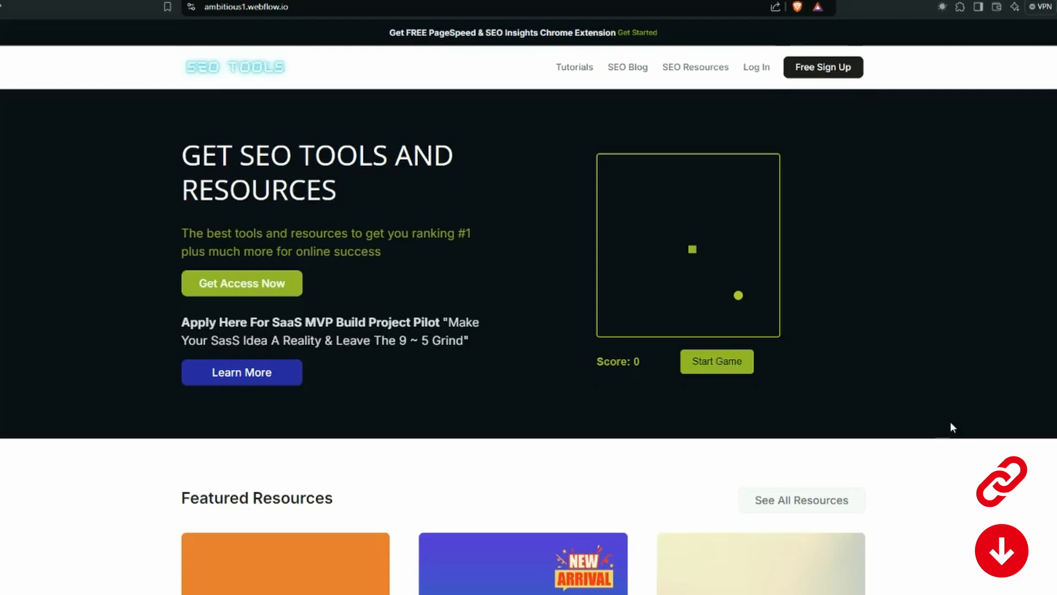
Scroll through the SEO Tools Featured Resources, including the AI SEO Assistant card
scroll("down", 3)
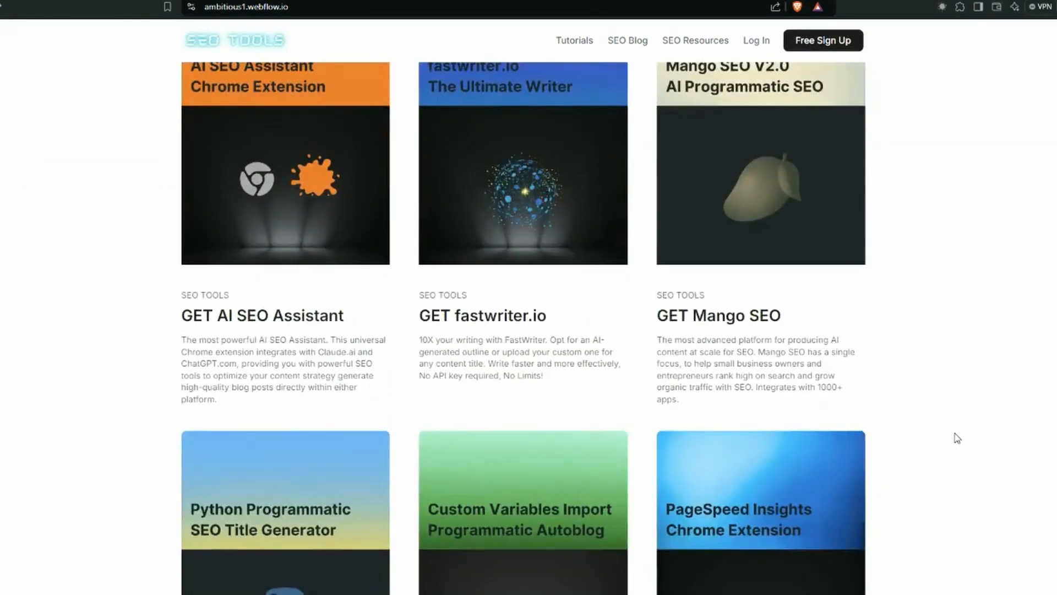
scroll("up", 3)
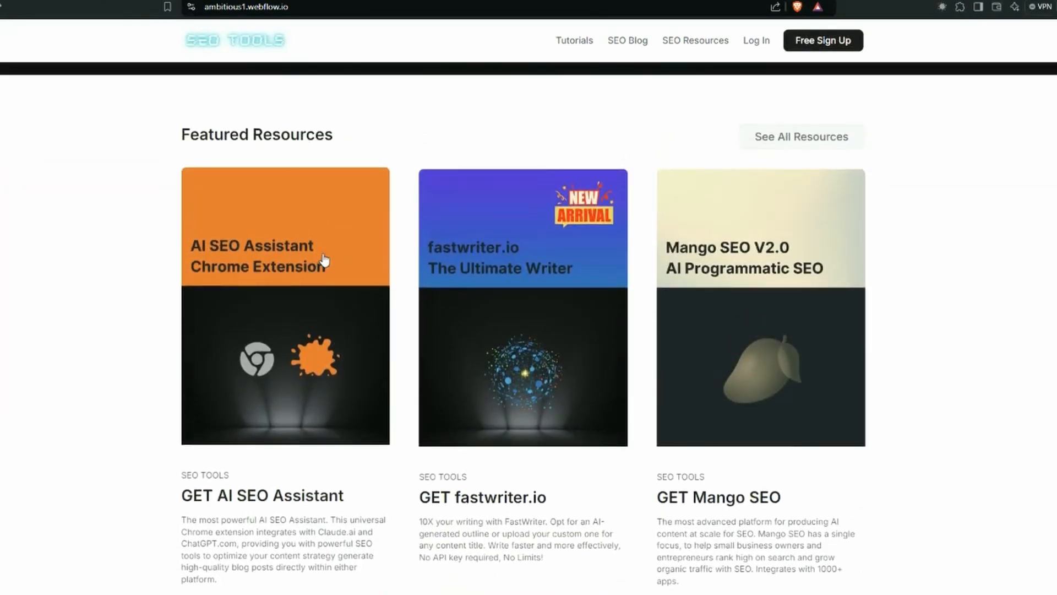
mouse_move(339, 199)
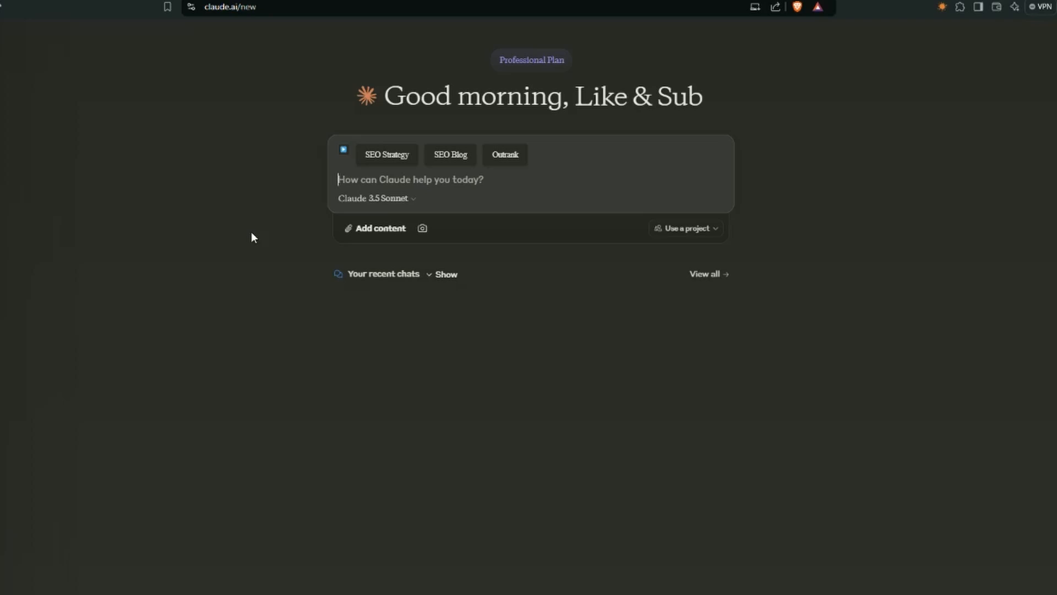
mouse_move(216, 199)
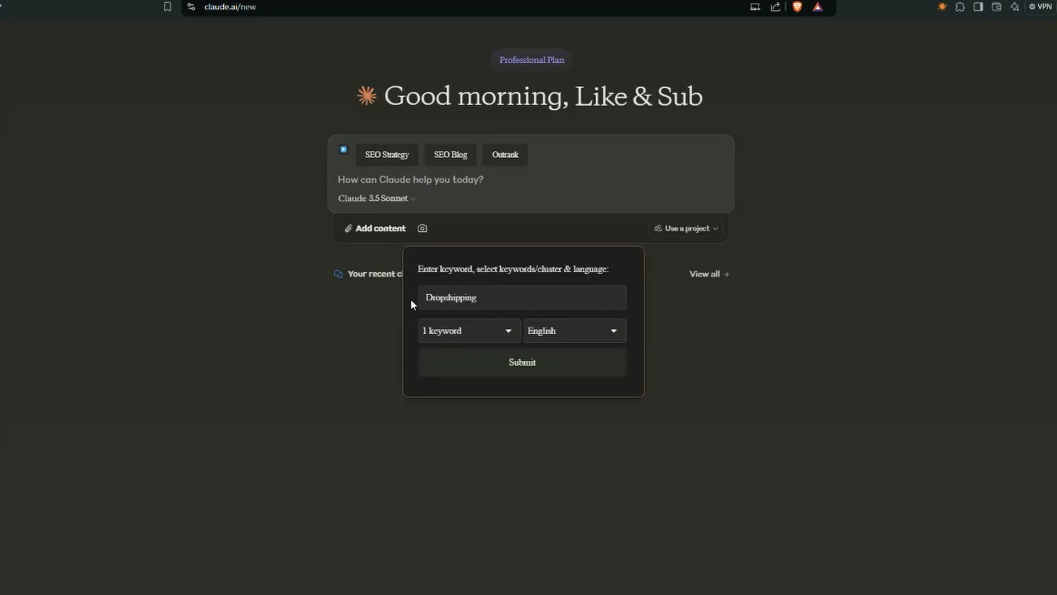
mouse_move(453, 334)
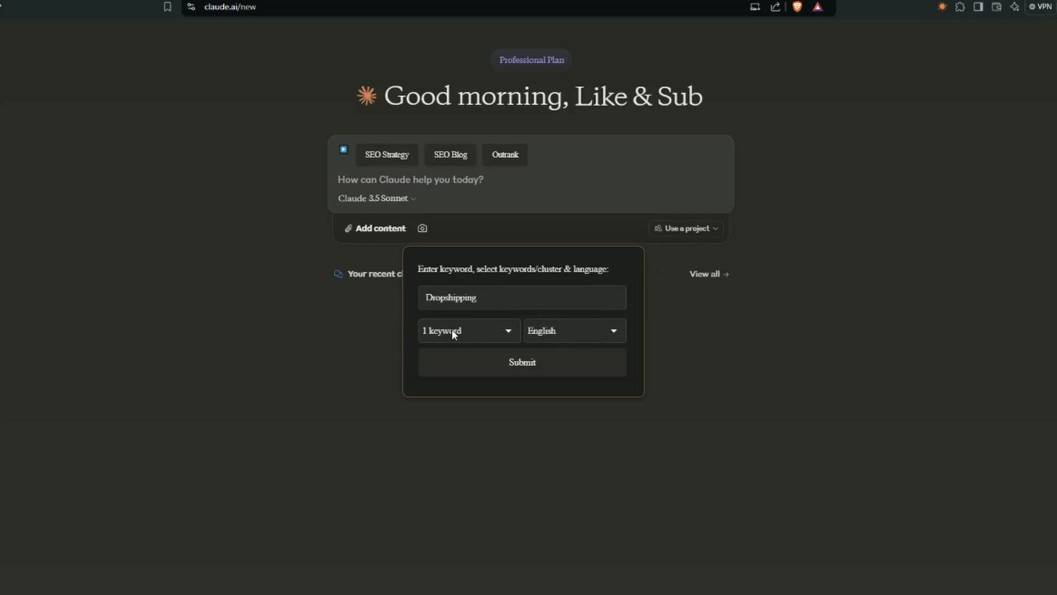
Choose 5 keywords per cluster and English output for the Dropshipping request
left_click(466, 331)
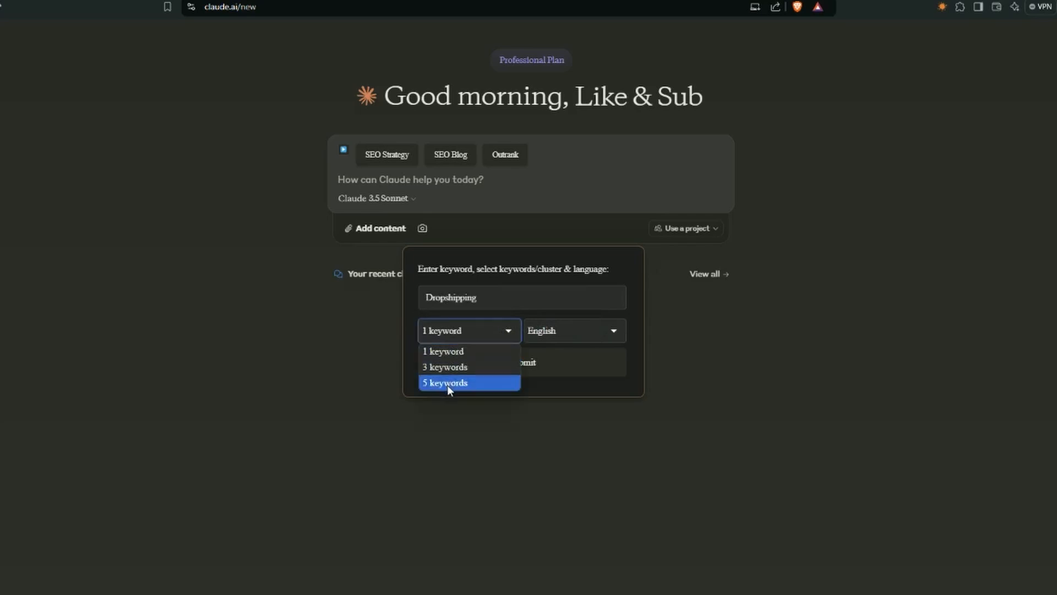
left_click(446, 382)
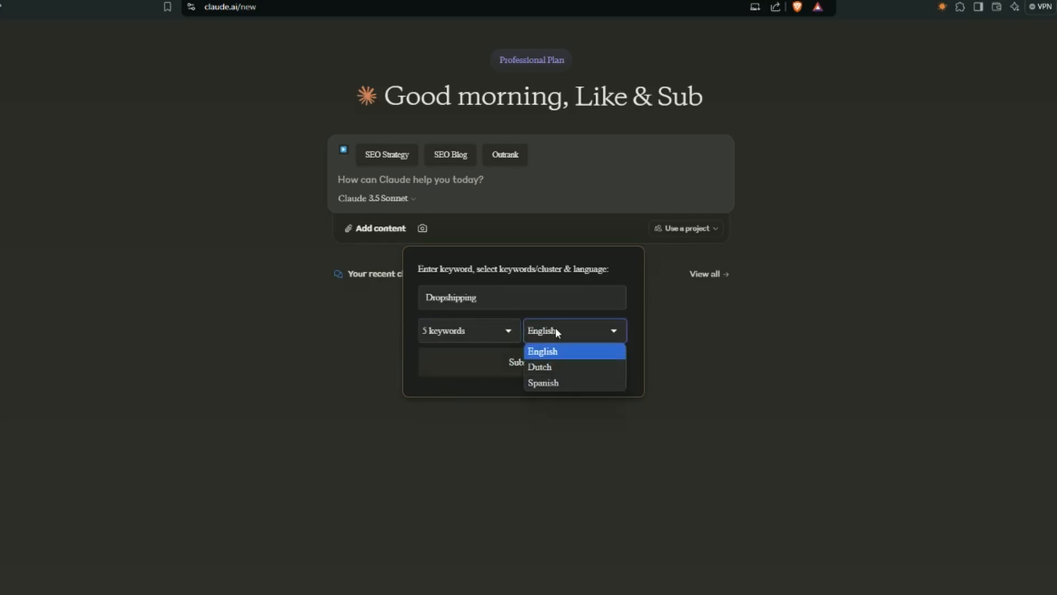
left_click(543, 351)
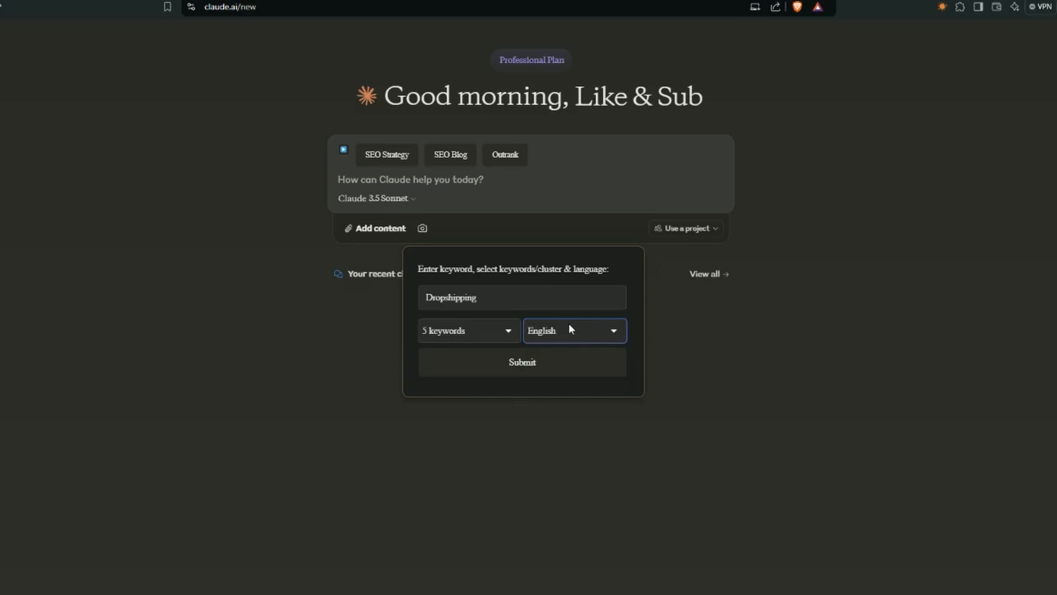
left_click(573, 330)
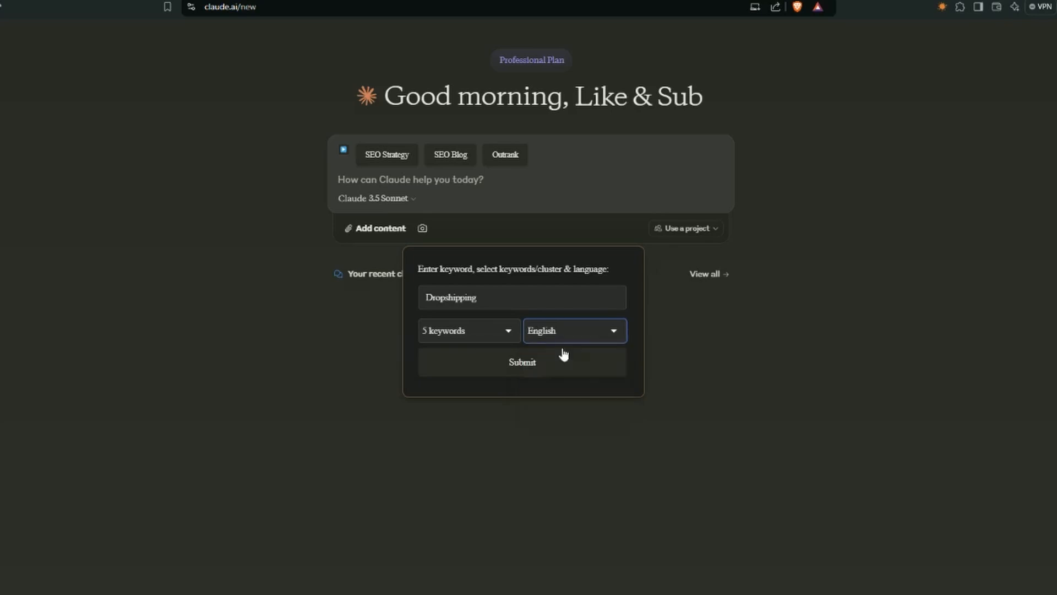
Send the Dropshipping keyword prompt and review the resulting cluster, intent and title table
left_click(522, 362)
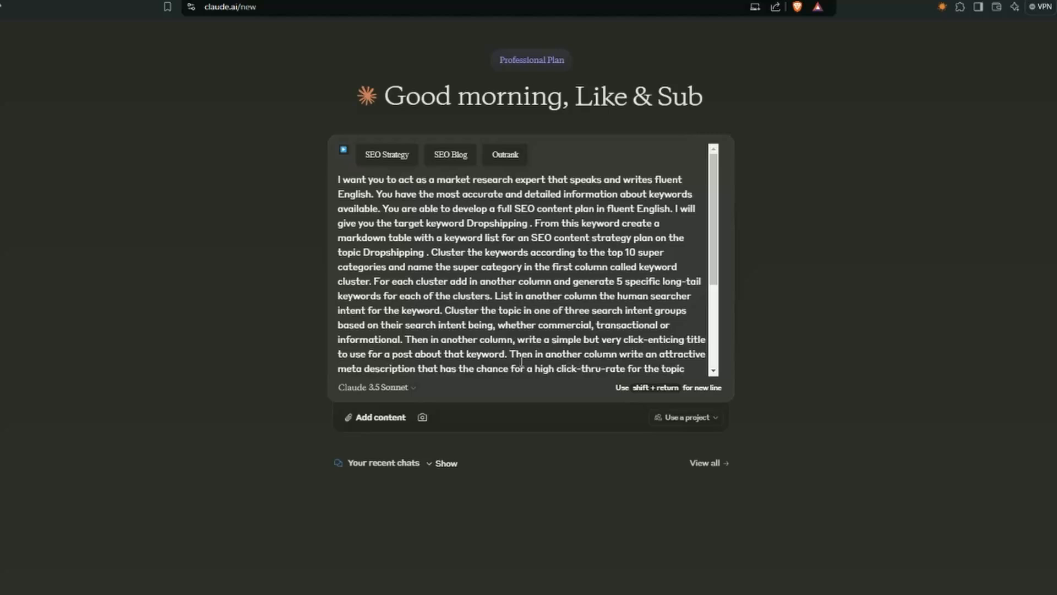
left_click(747, 374)
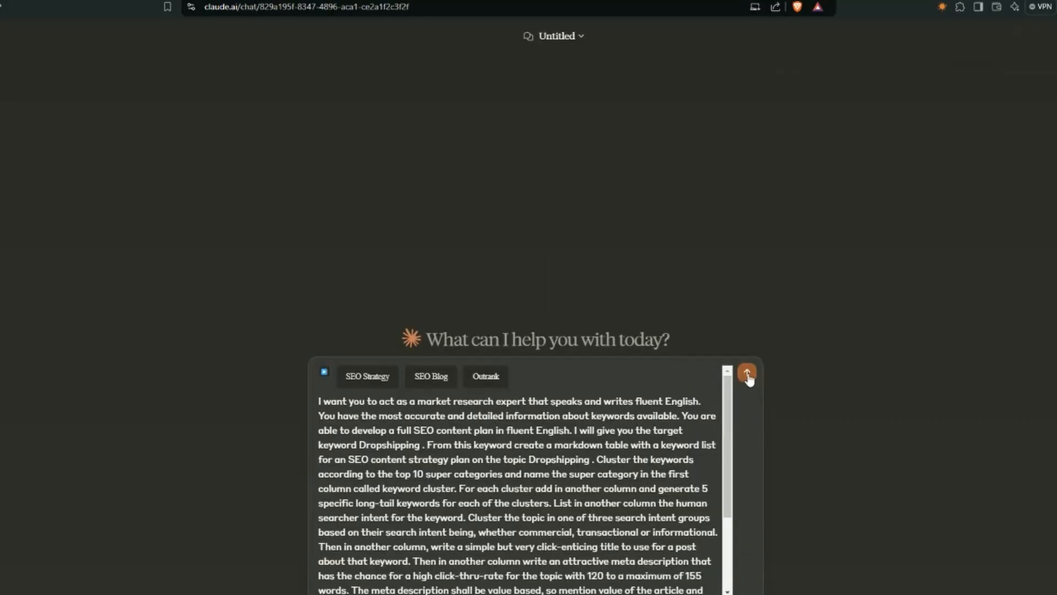
left_click(746, 374)
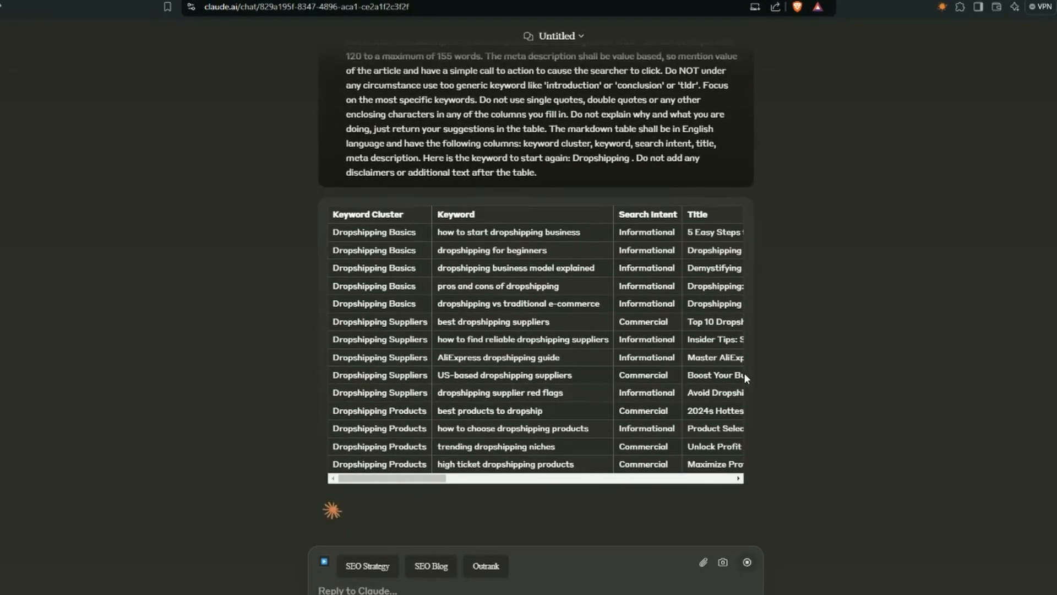
scroll("down", 3)
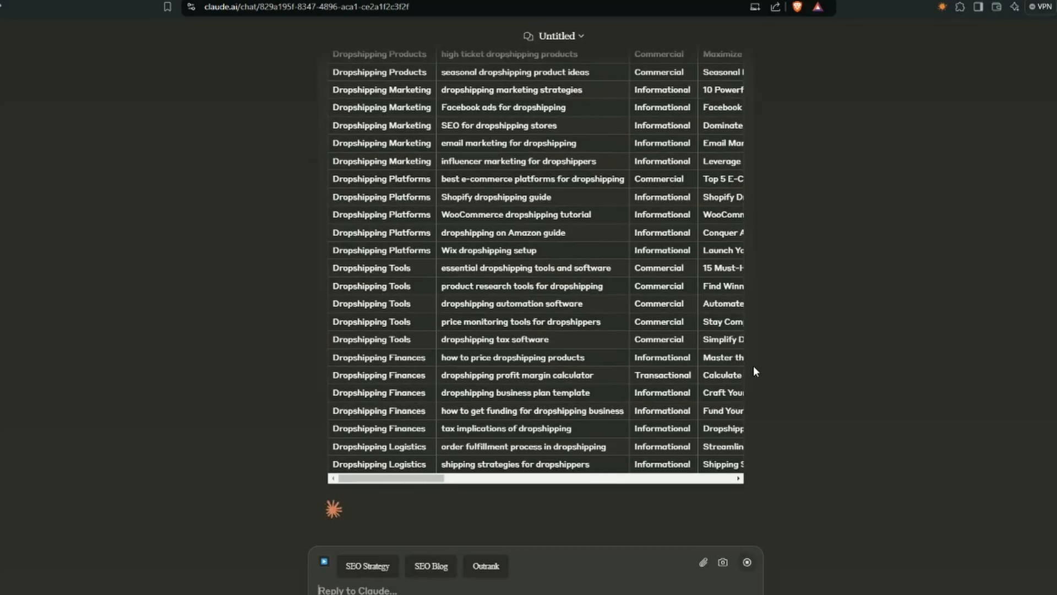
scroll("down", 3)
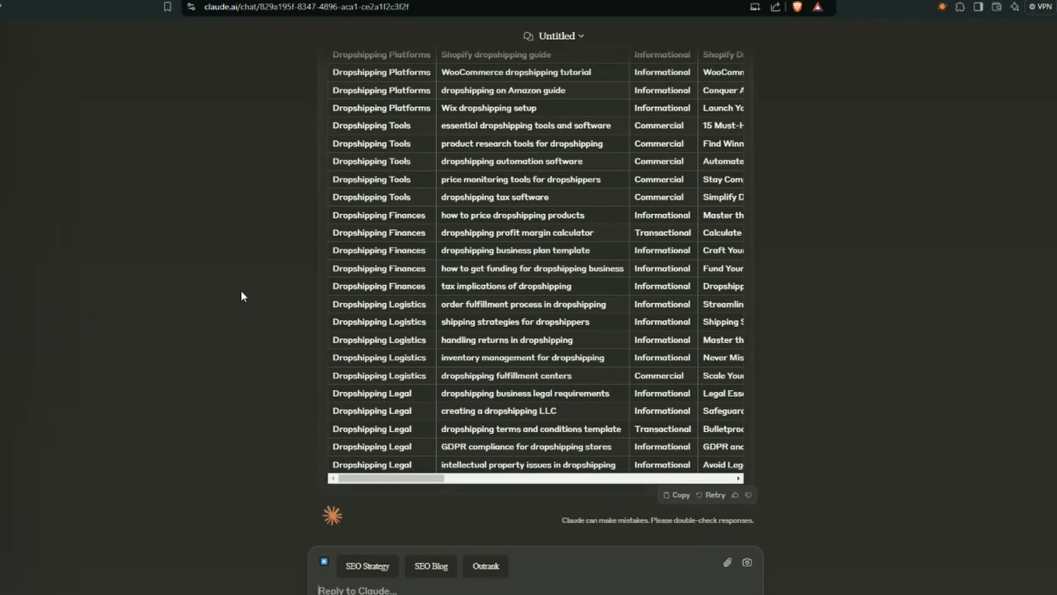
scroll("up", 3)
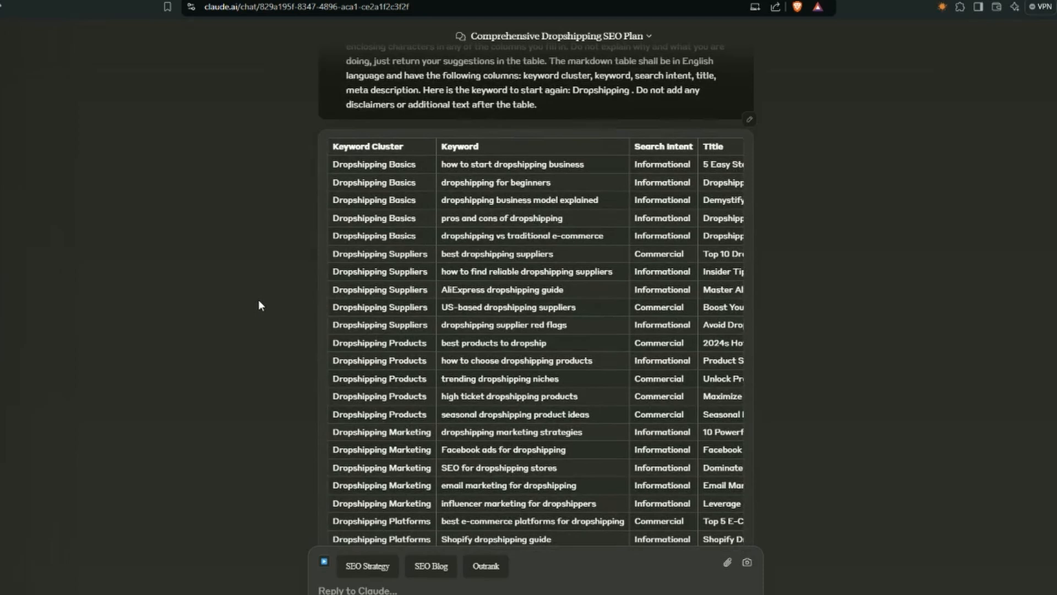
mouse_move(276, 290)
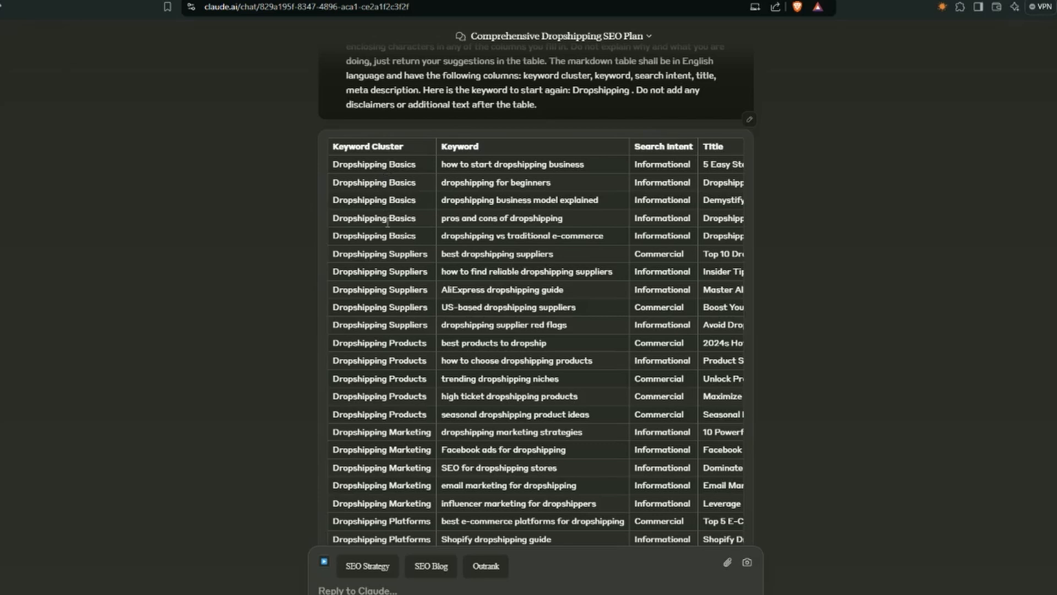
mouse_move(359, 257)
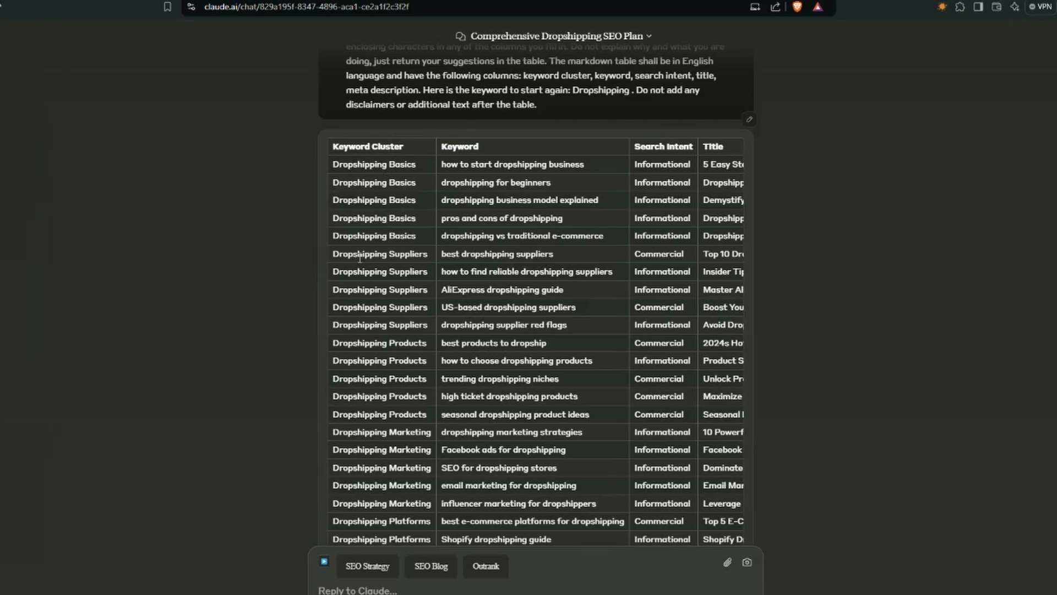
mouse_move(362, 371)
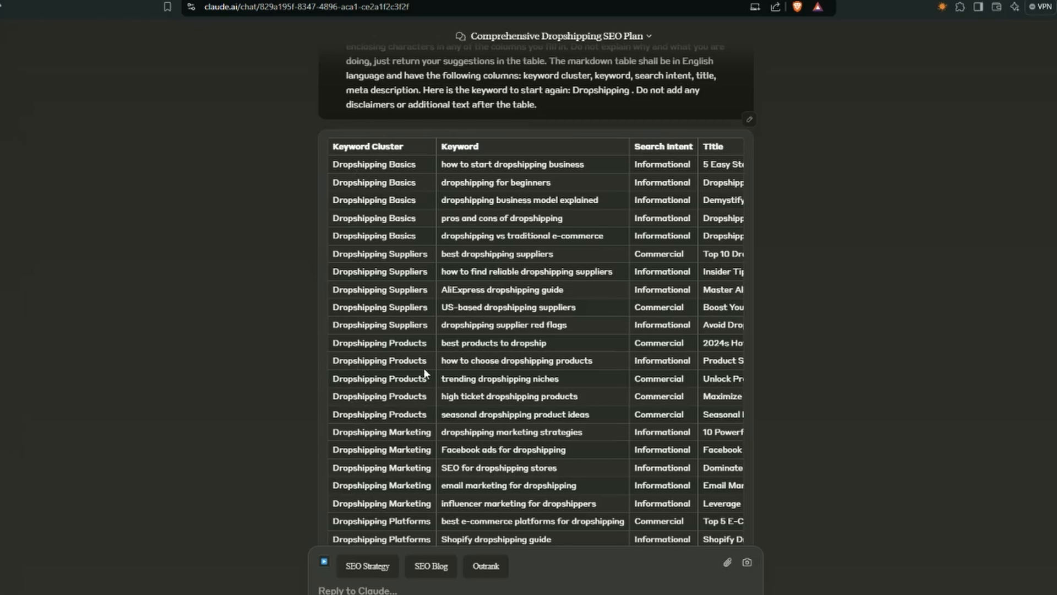
mouse_move(479, 165)
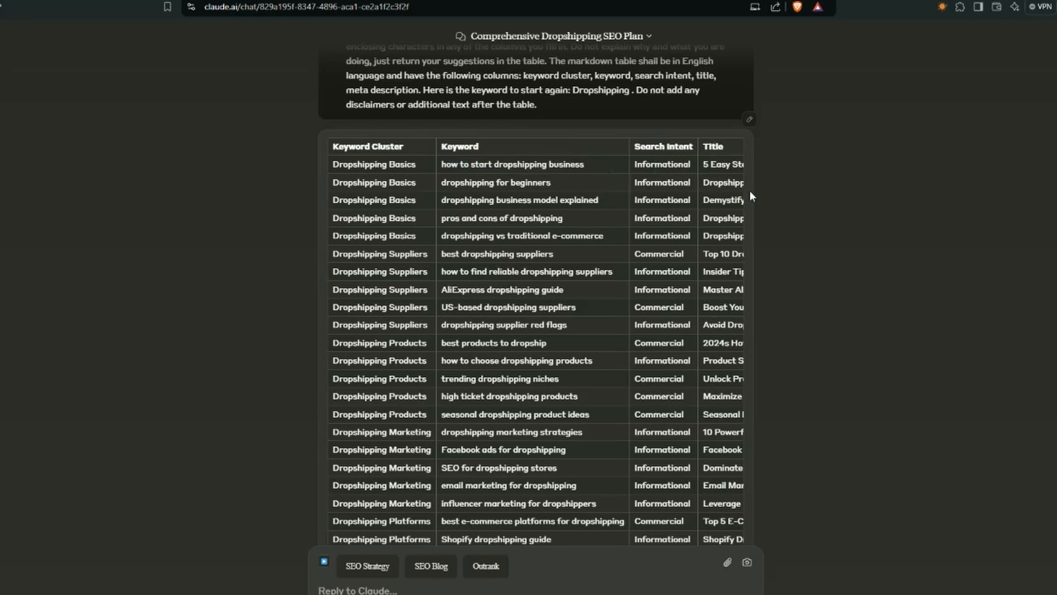
scroll("right", 3)
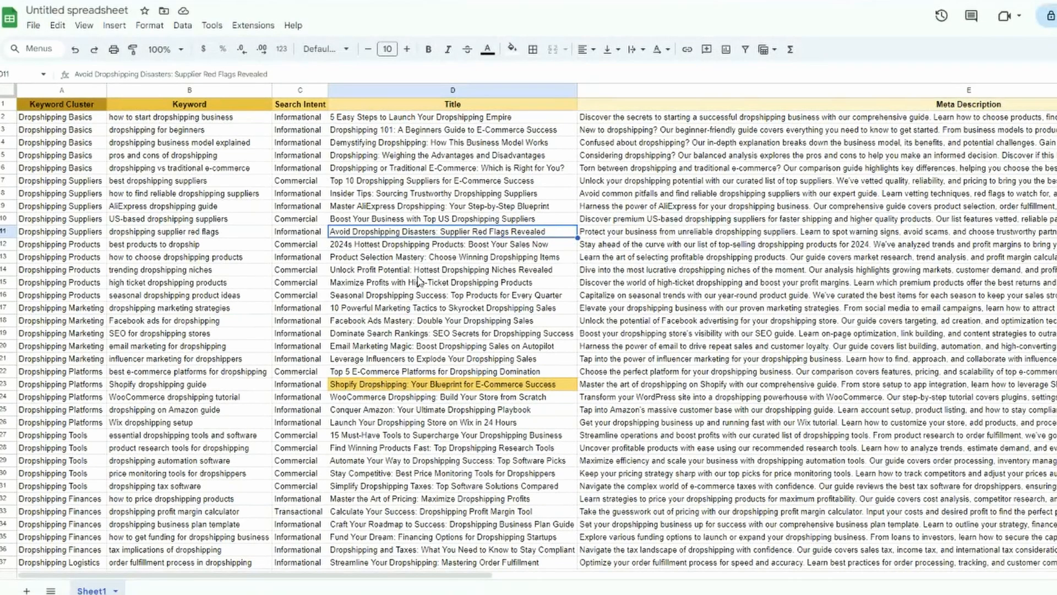
mouse_move(357, 391)
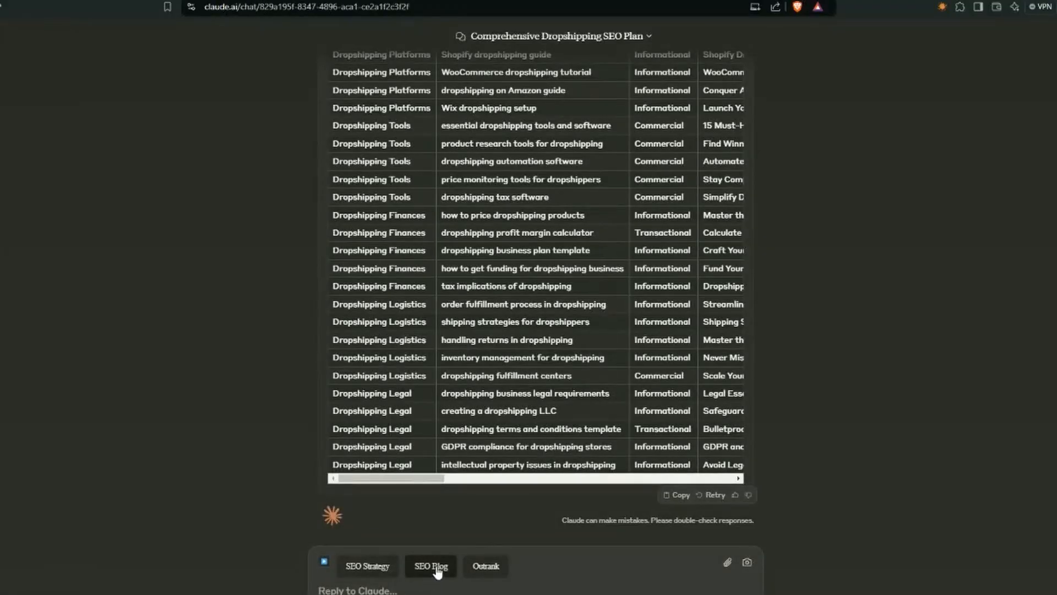
Submit an SEO Blog request with Casual tone and English language
left_click(429, 566)
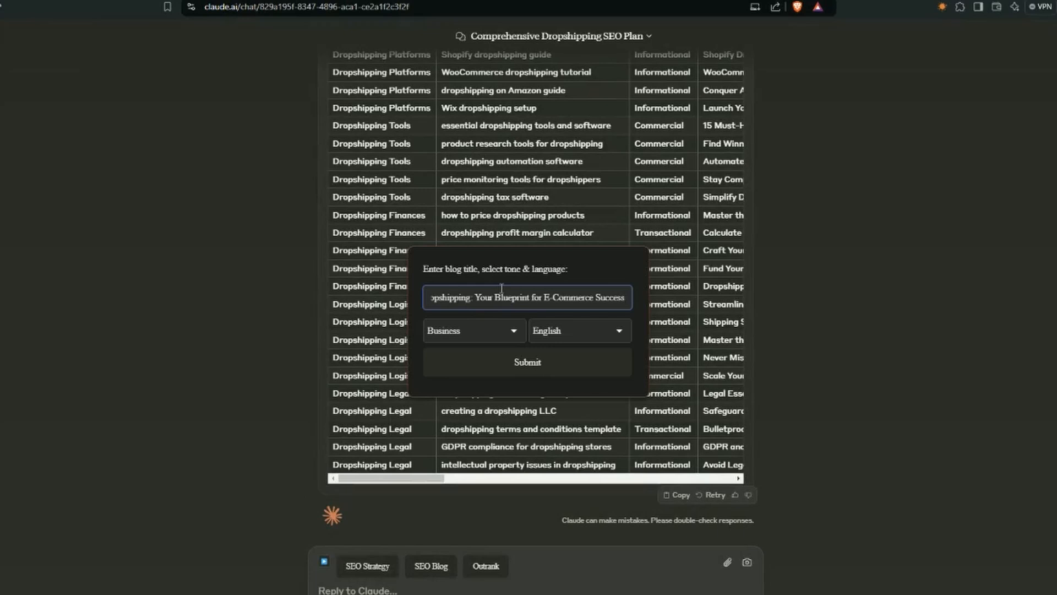
left_click(472, 330)
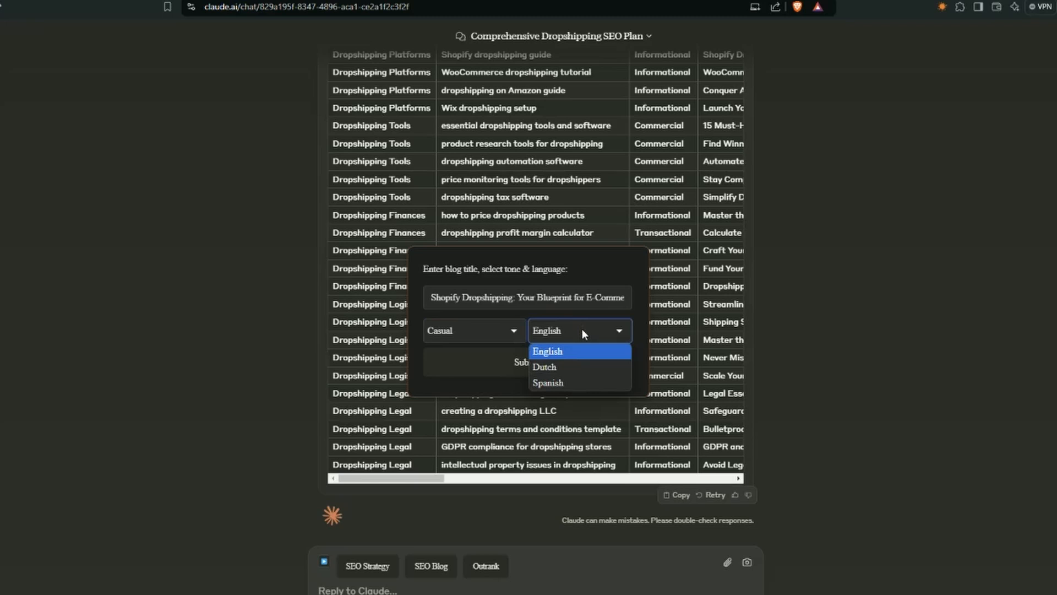
left_click(546, 351)
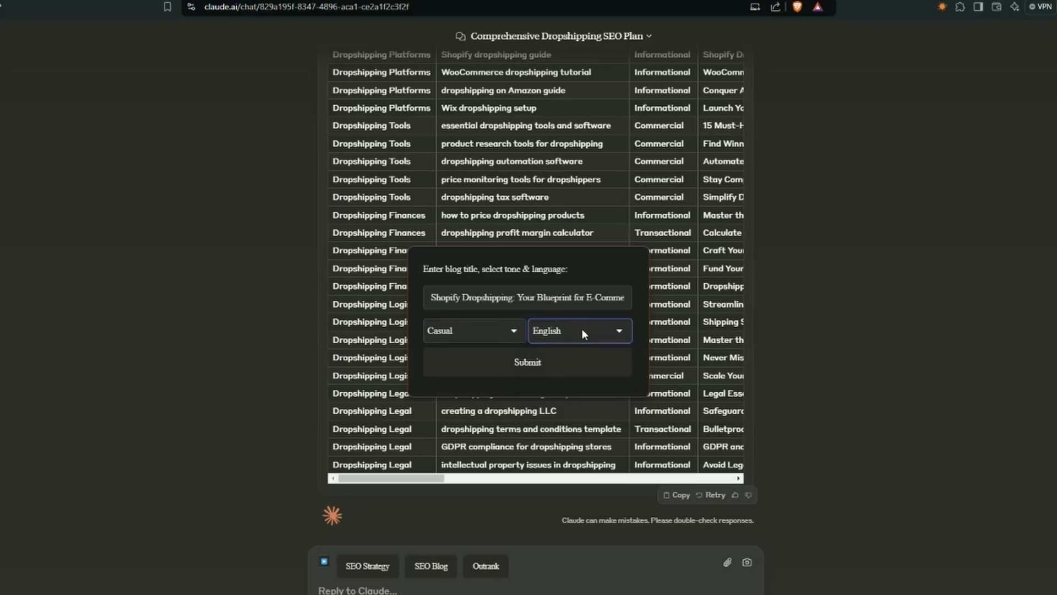
mouse_move(526, 367)
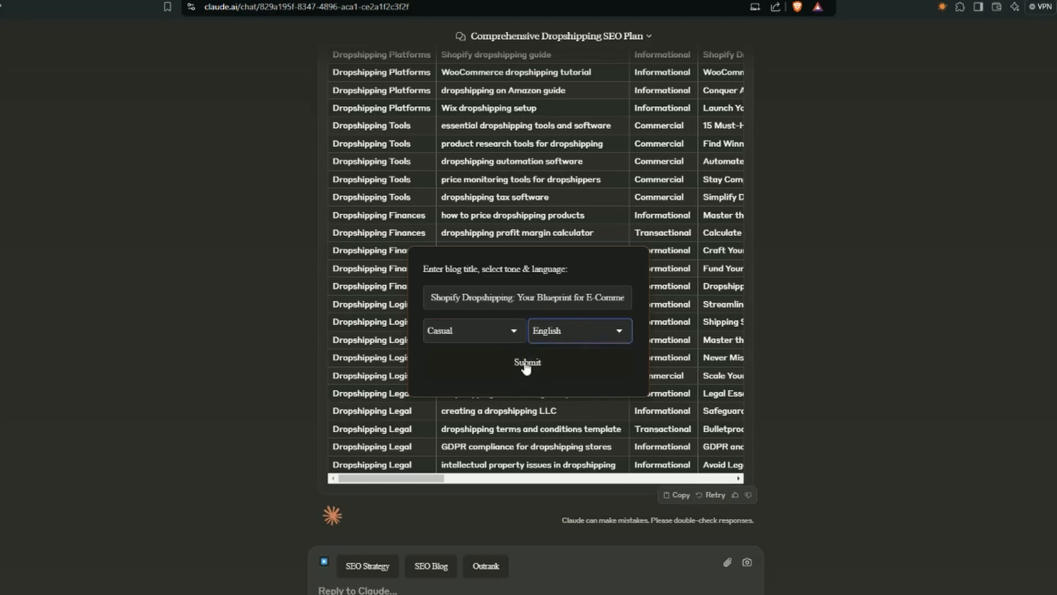
left_click(528, 363)
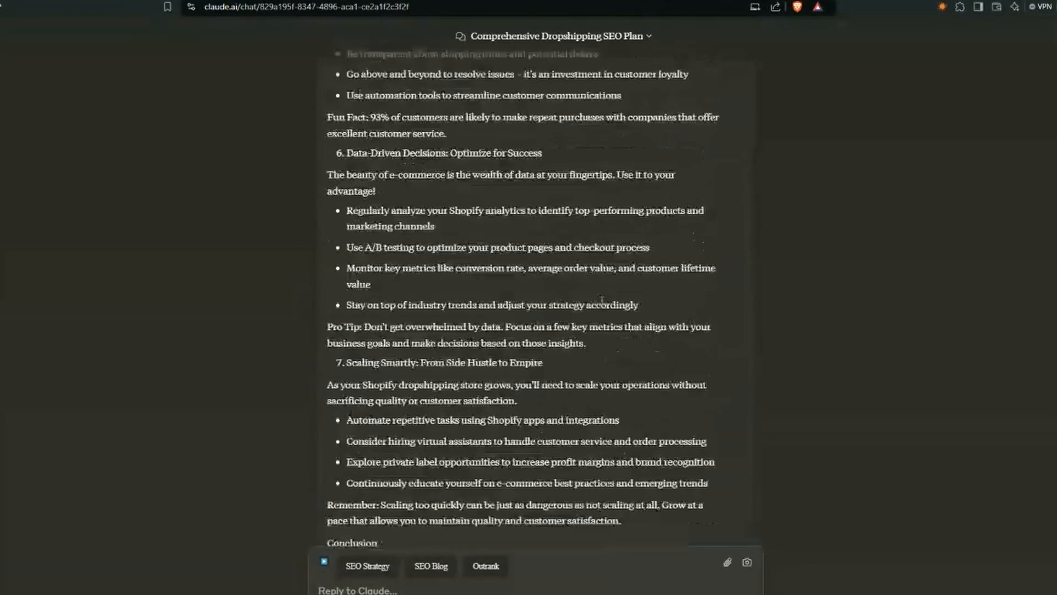
Scroll through the finished Shopify article, its meta description, tags and strategies
scroll("up", 3)
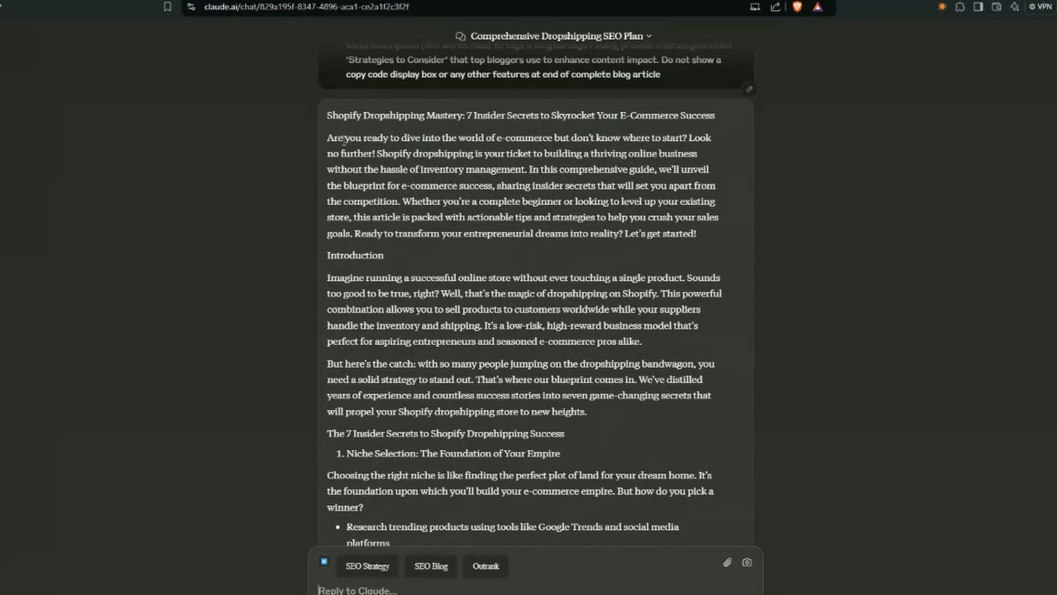
mouse_move(321, 122)
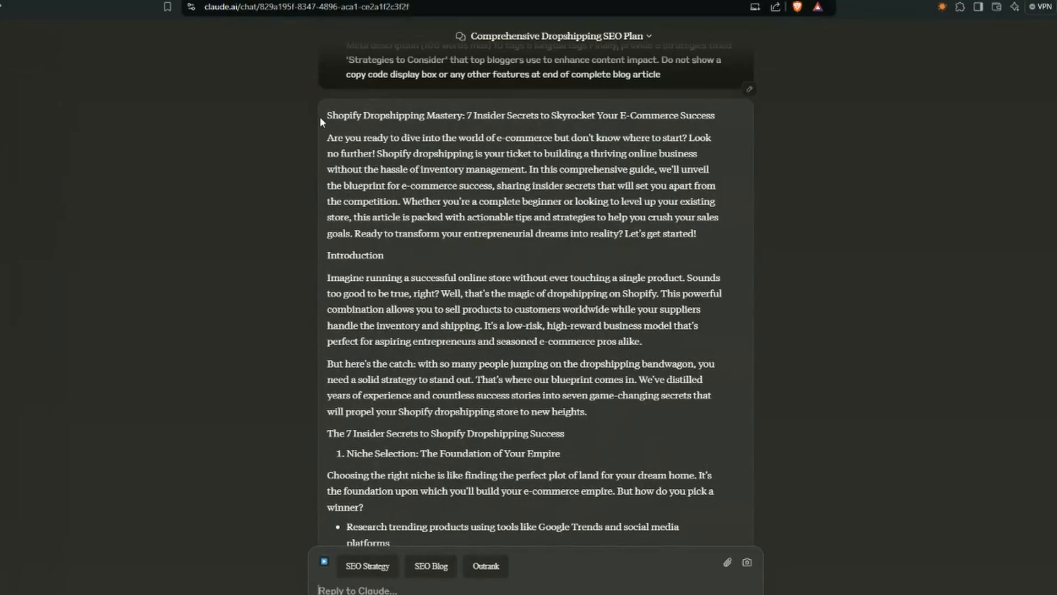
scroll("down", 3)
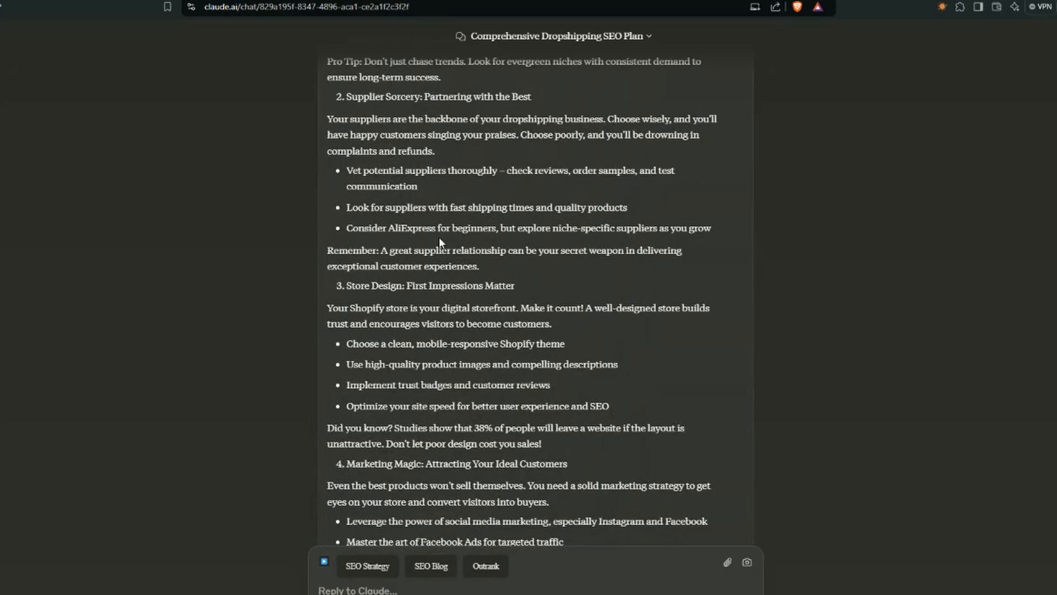
scroll("down", 3)
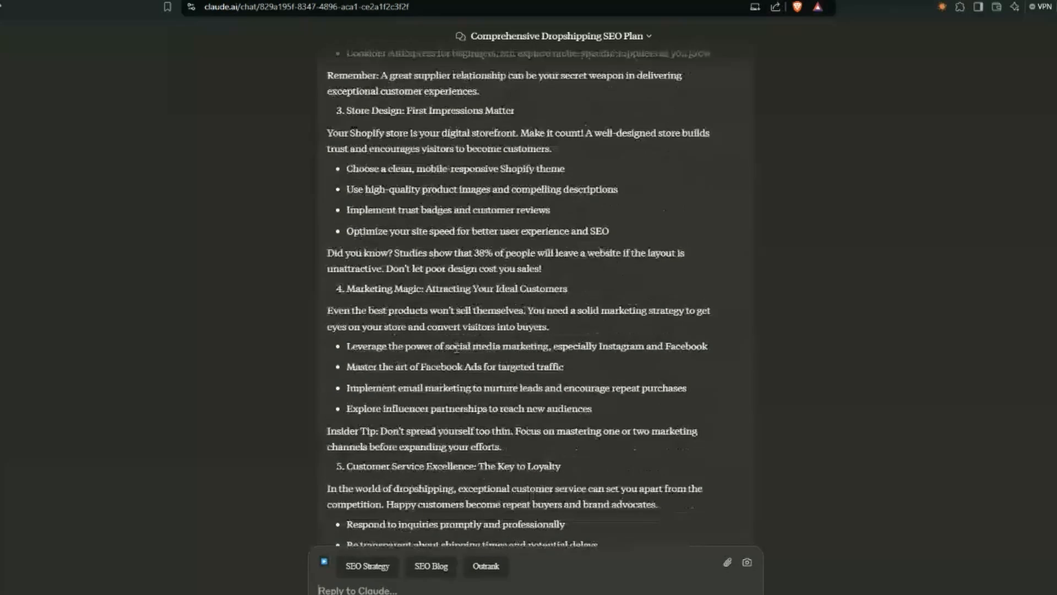
scroll("down", 3)
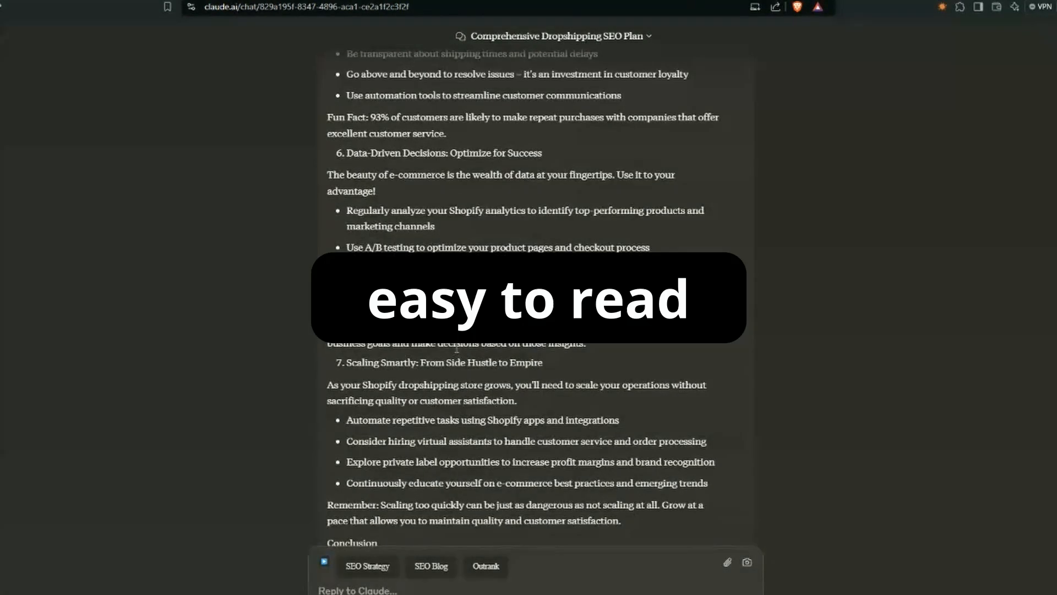
scroll("down", 3)
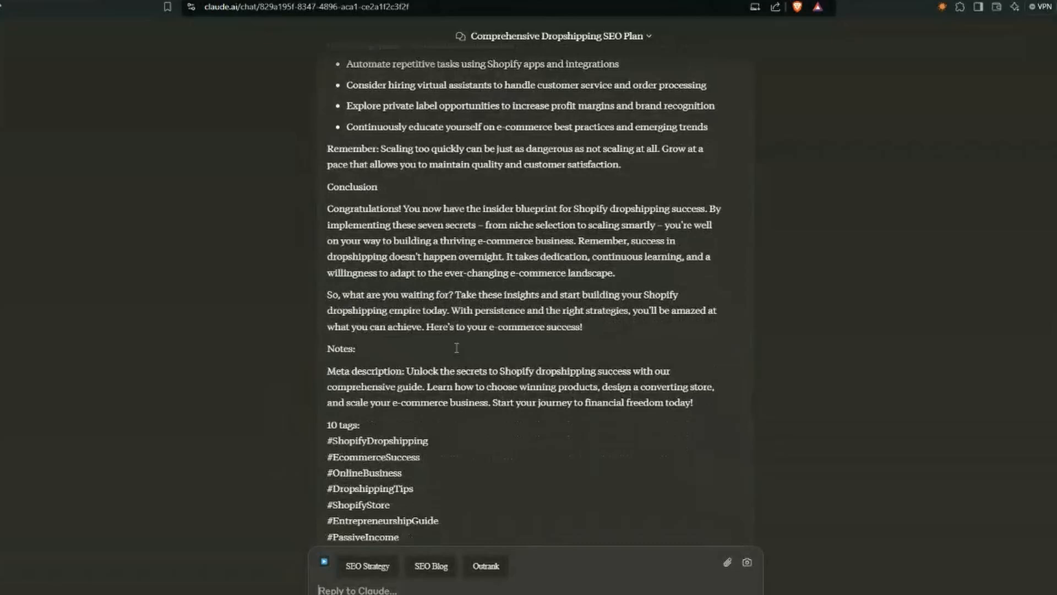
scroll("down", 3)
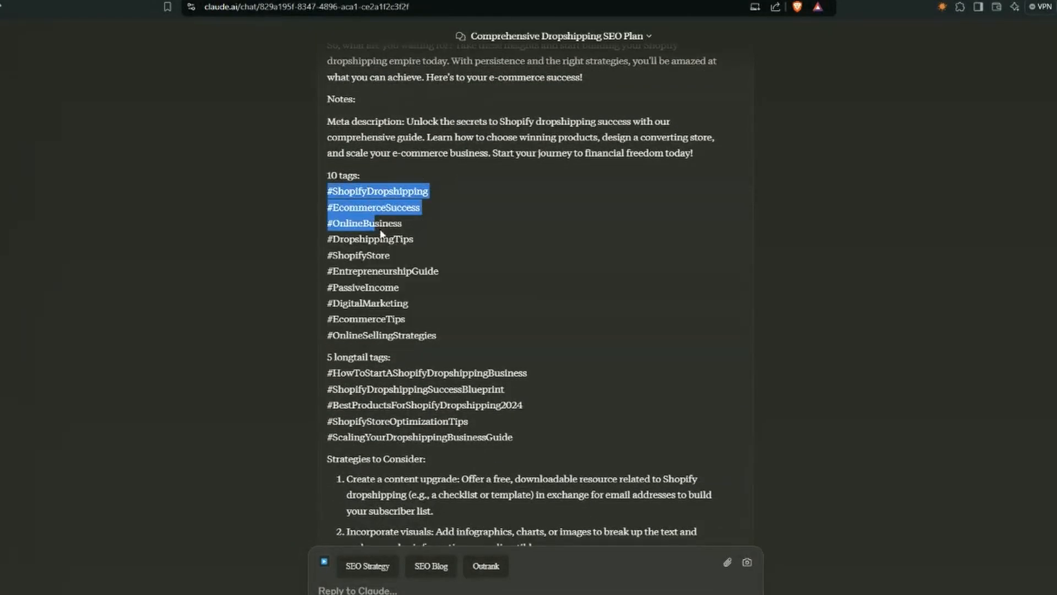
scroll("down", 3)
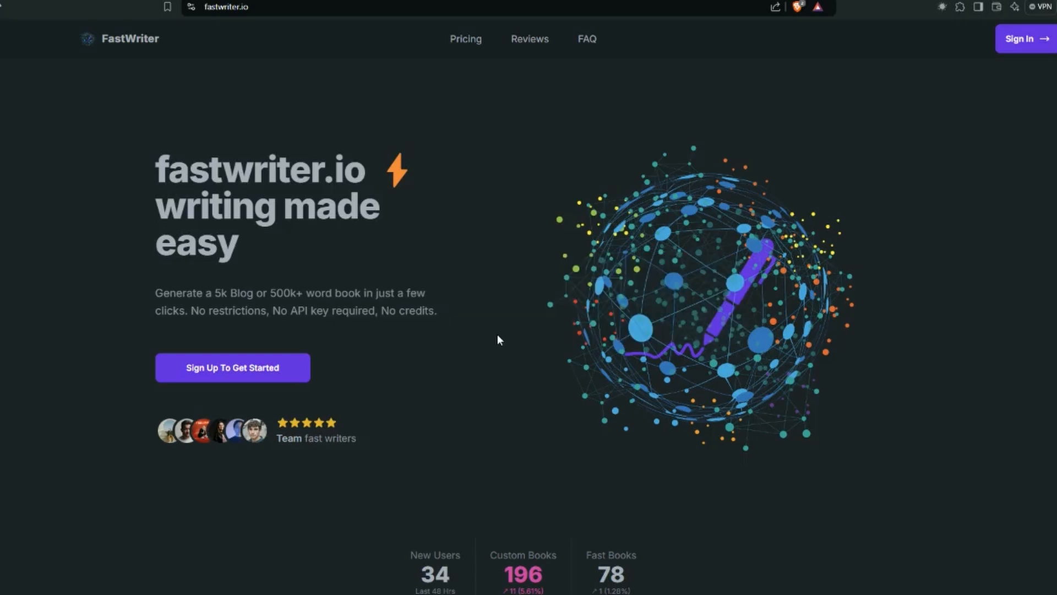
mouse_move(481, 337)
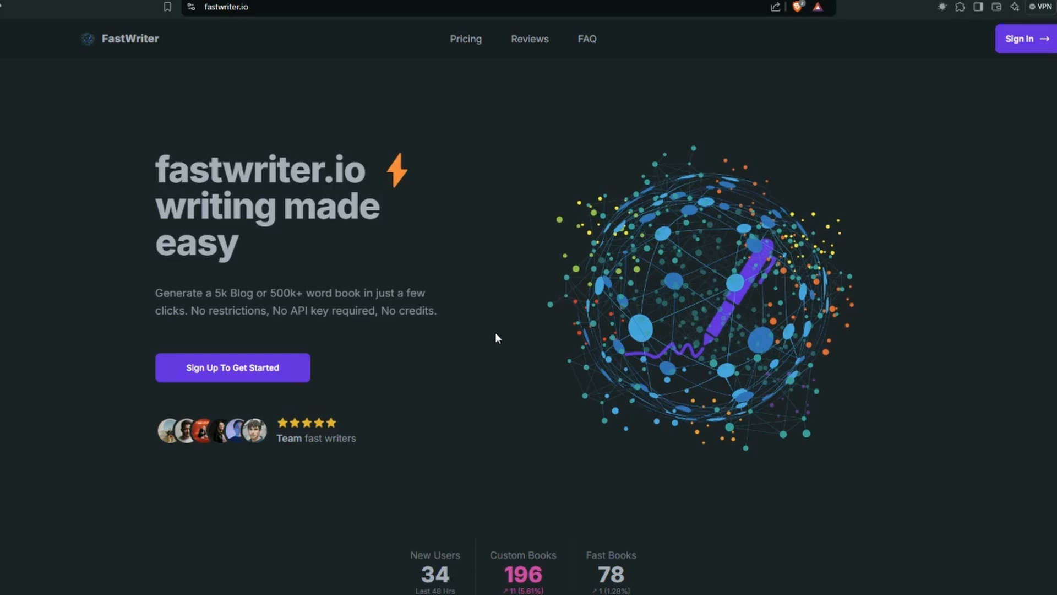
Scroll the fastwriter.io homepage to view its Books features
scroll("down", 3)
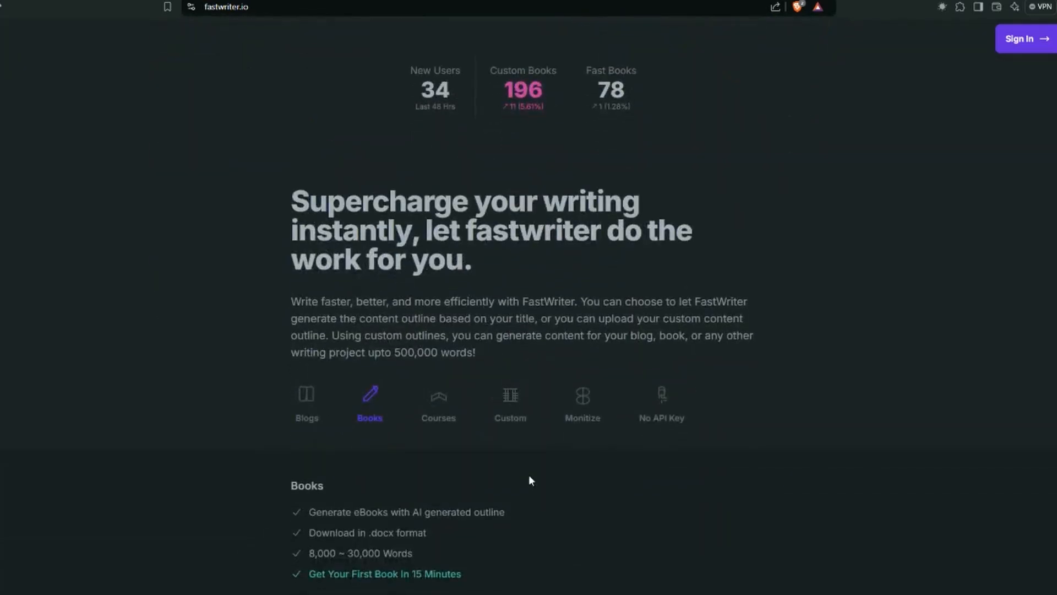
mouse_move(376, 475)
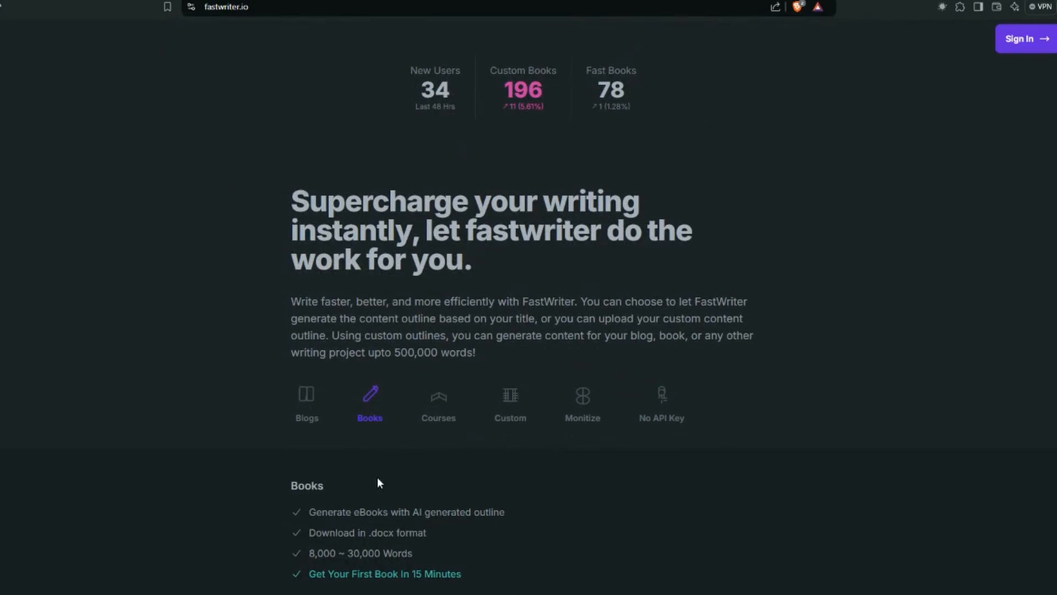
scroll("up", 3)
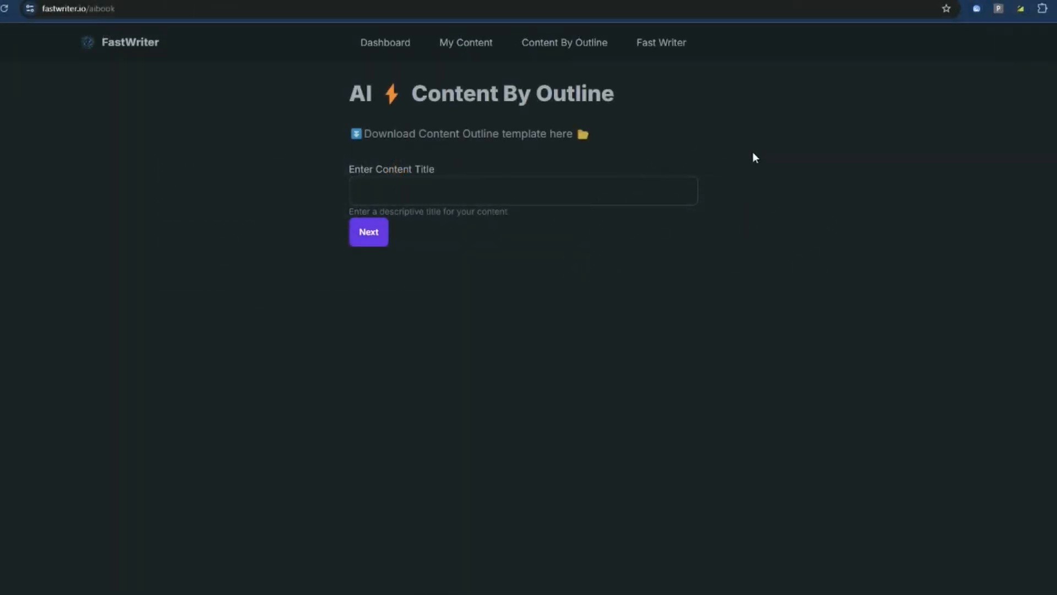
mouse_move(622, 117)
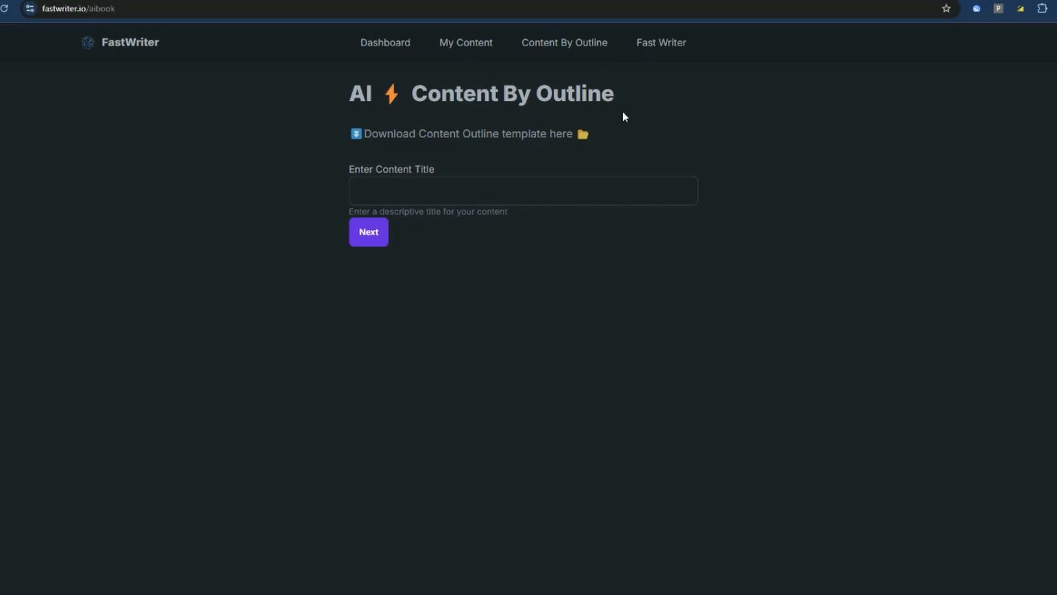
mouse_move(688, 141)
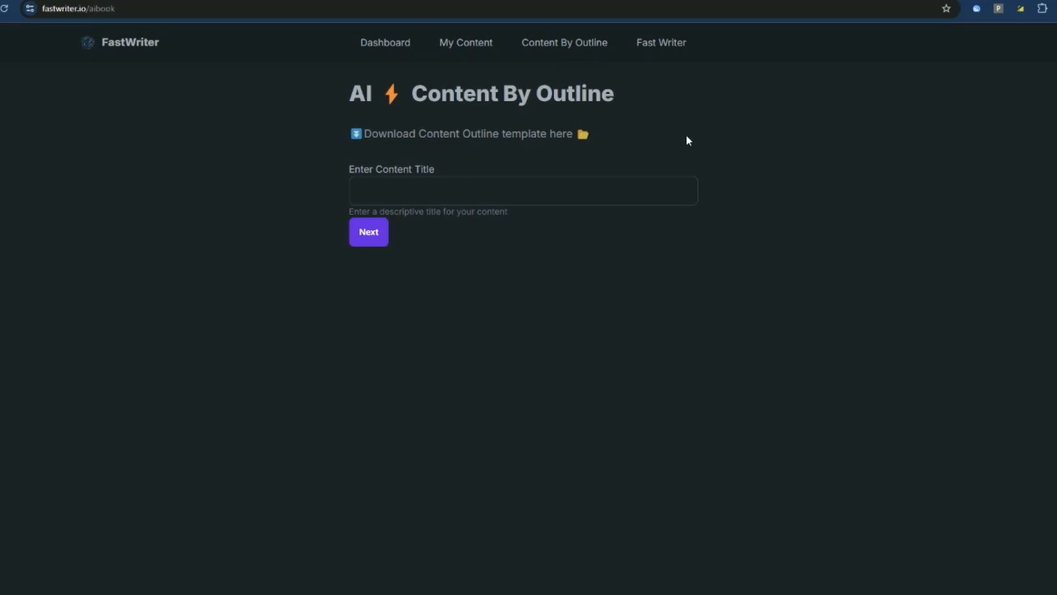
mouse_move(643, 146)
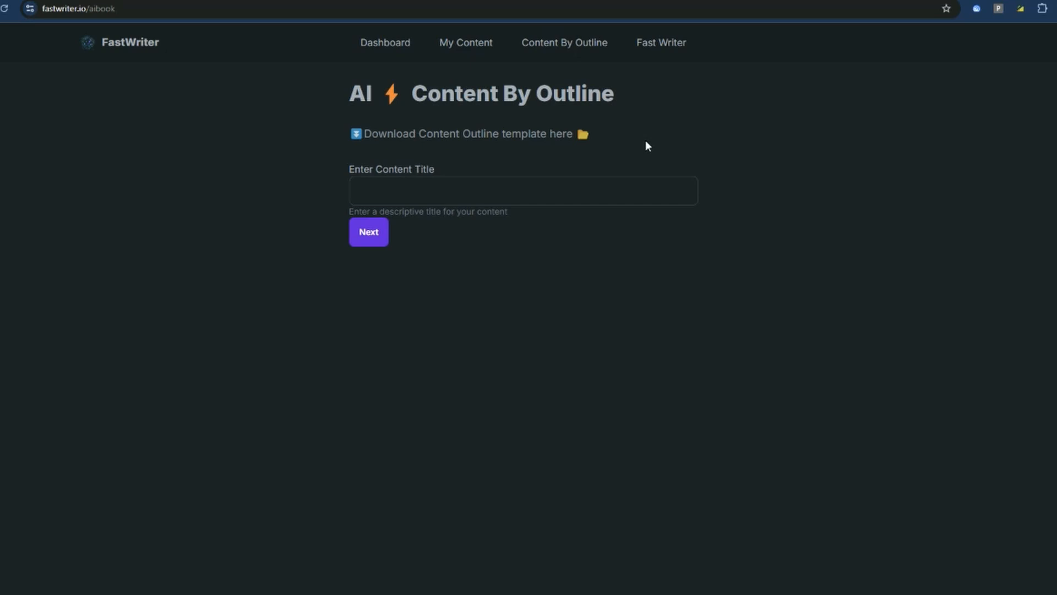
Switch to FastWriter's Fast Writer By Title page to generate a book from a title
left_click(661, 43)
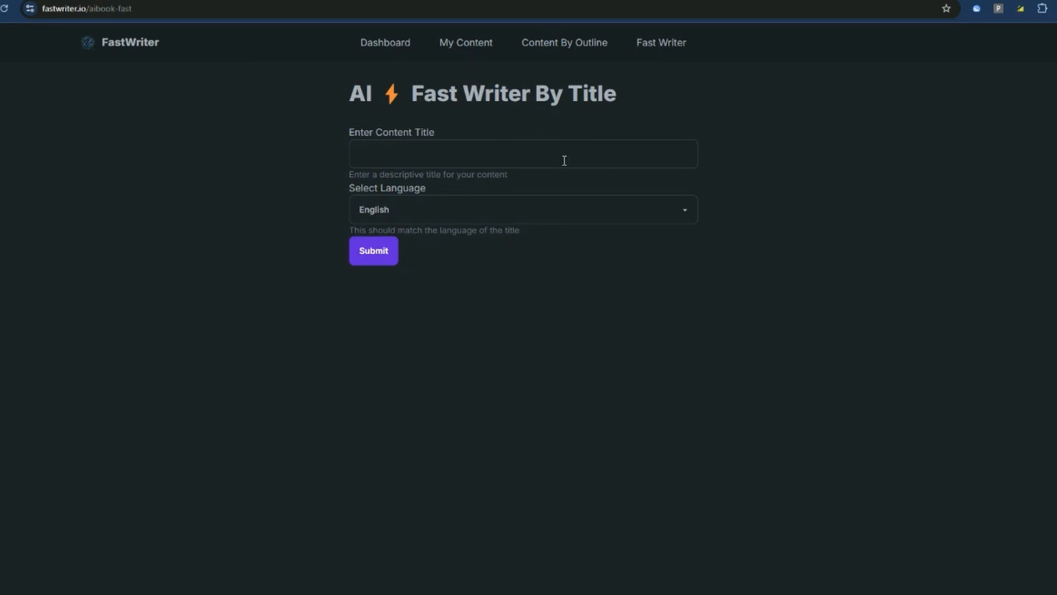
Enter the title 'The Underground Guide To Ecommerce and Dropshipping', keeping English as language
type("The Underground Guide To Ecommerce and Dropshipping")
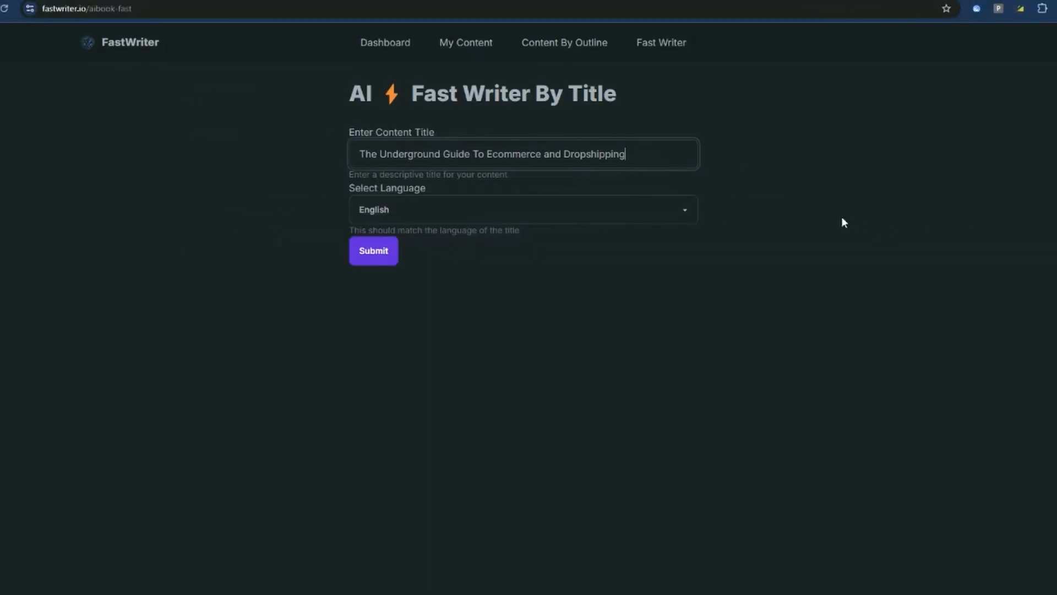
mouse_move(482, 250)
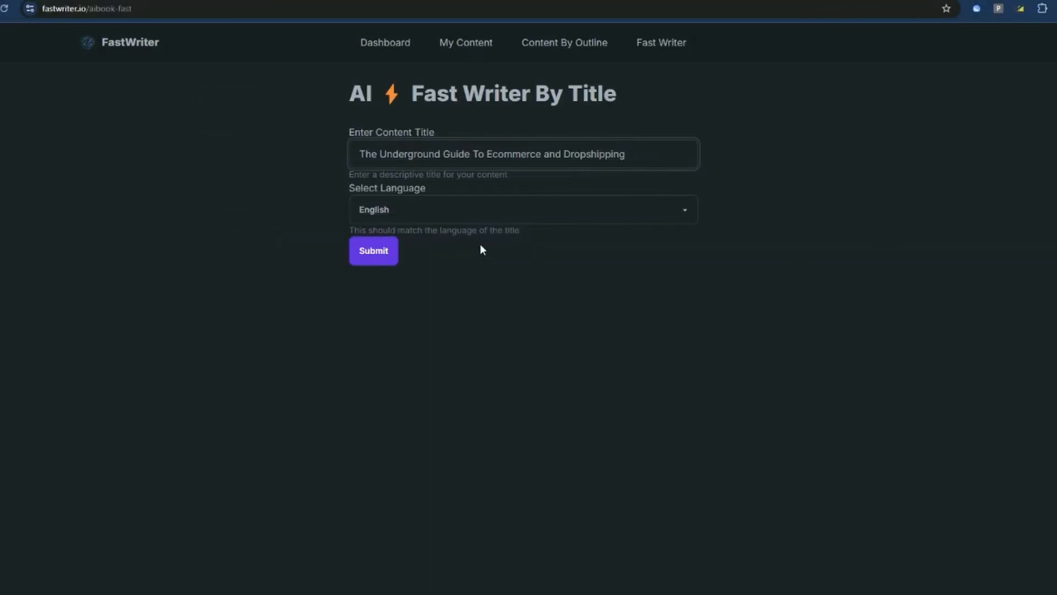
mouse_move(415, 325)
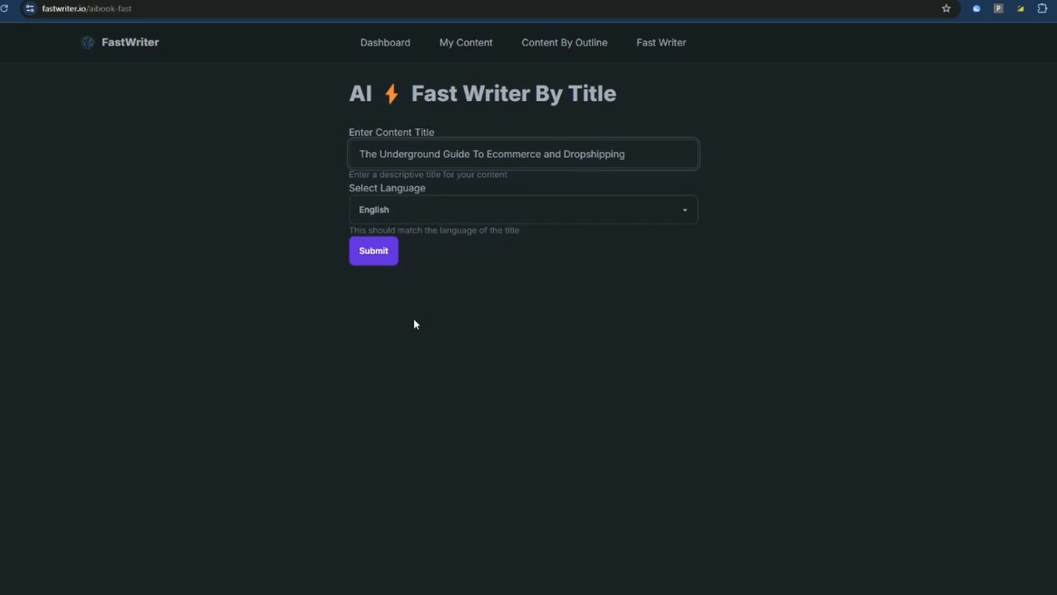